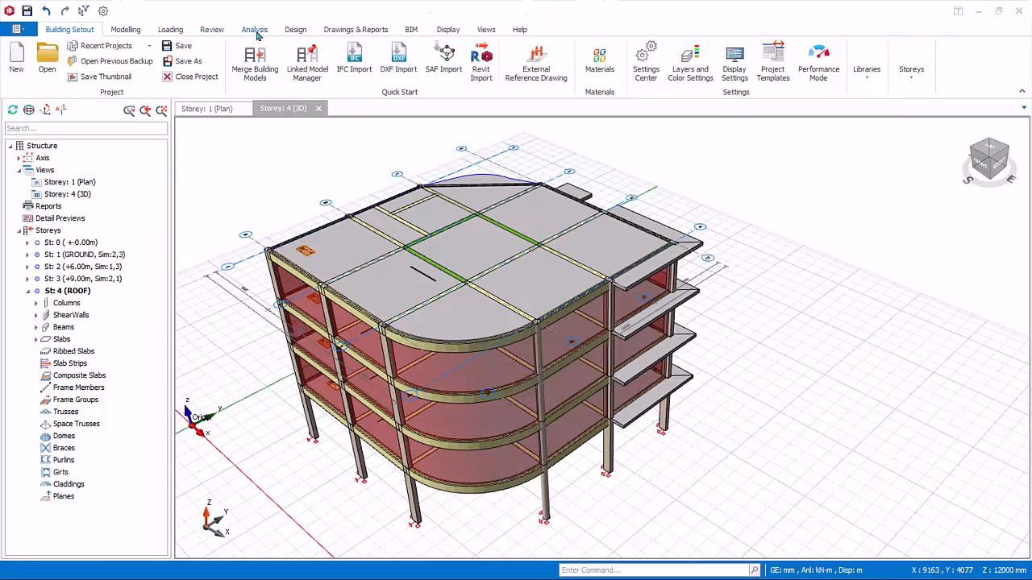
# Bring up the Building Analysis window from the Analysis commands
pyautogui.click(254, 29)
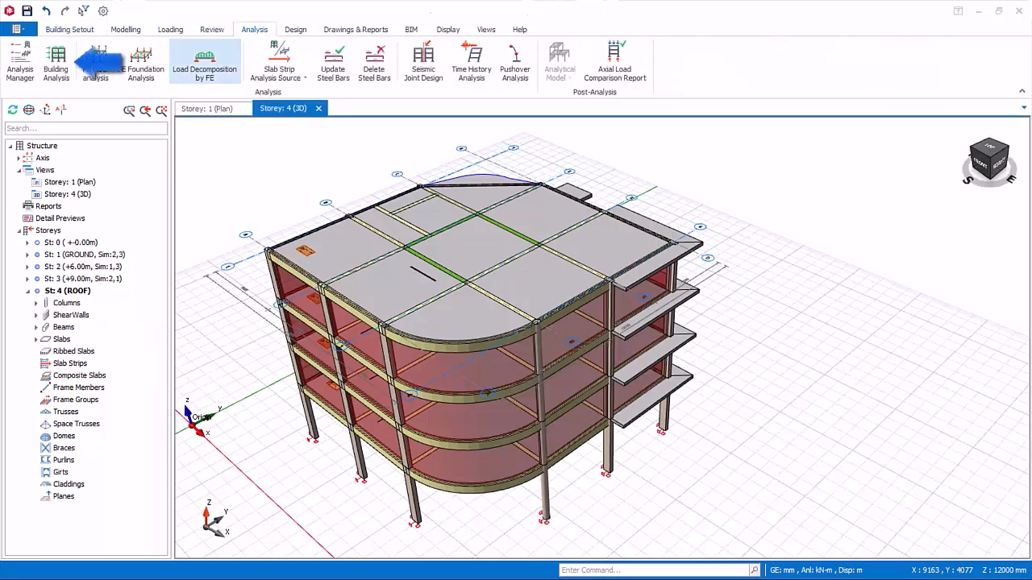
pyautogui.click(54, 63)
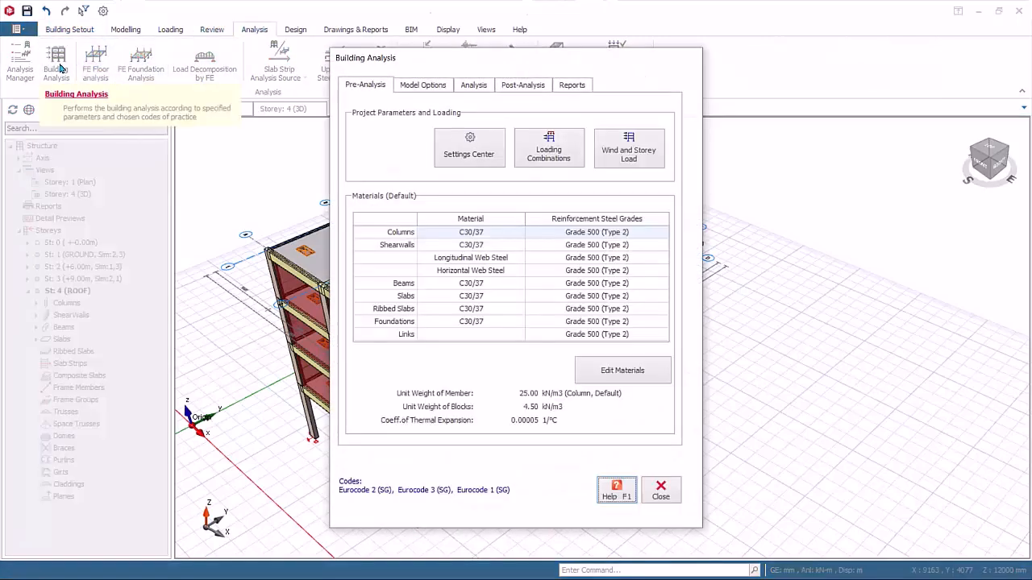
pyautogui.moveTo(400, 170)
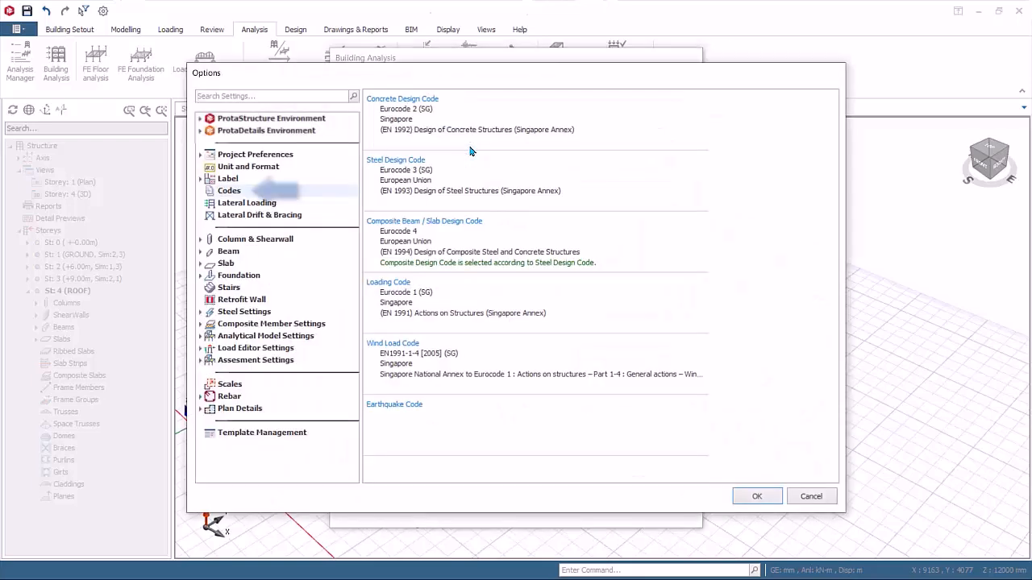
# Review the design codes, then show the lateral loading settings with notional loads at storey levels
pyautogui.click(228, 190)
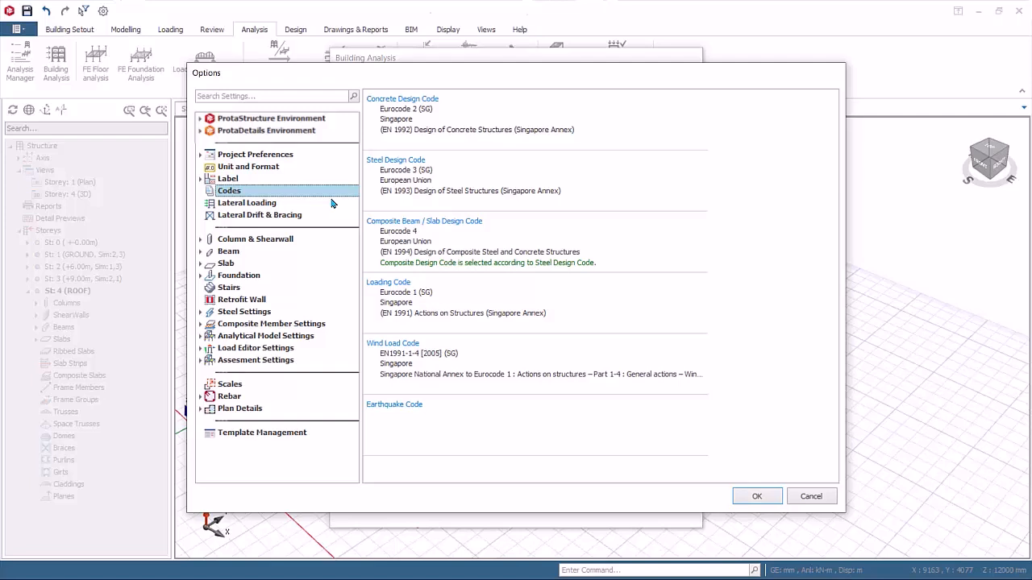
pyautogui.moveTo(374, 240)
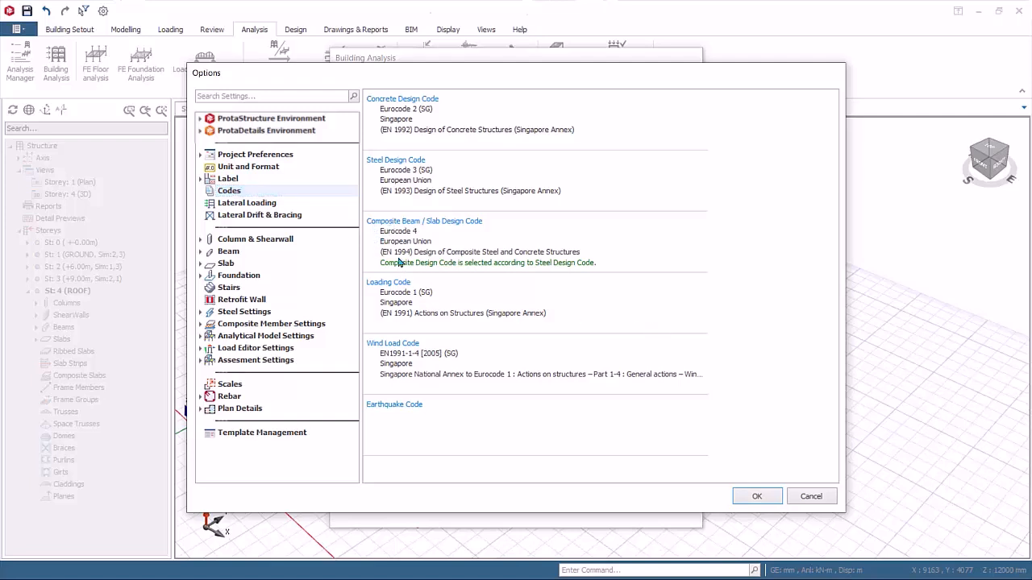
pyautogui.click(247, 203)
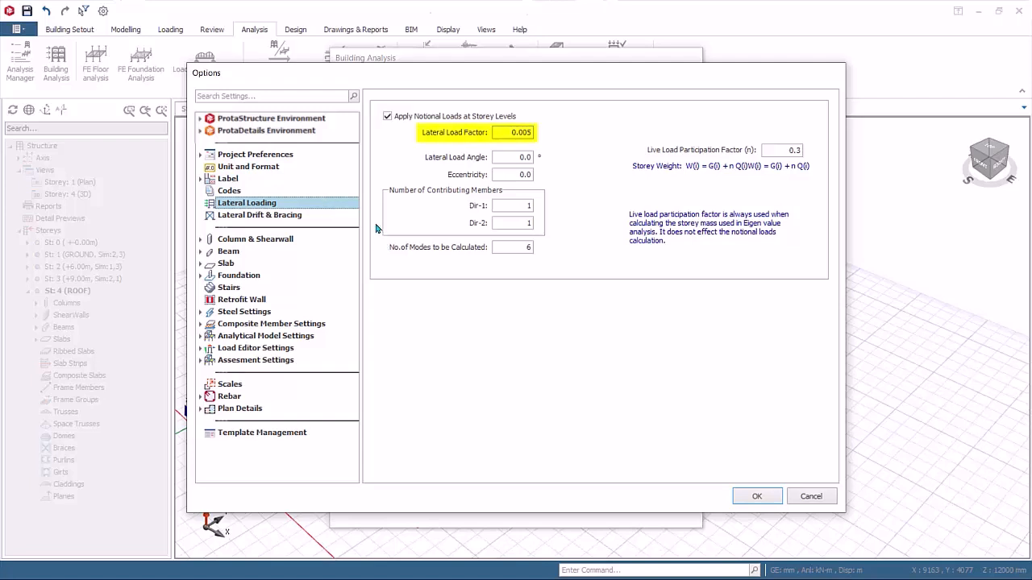
pyautogui.moveTo(434, 155)
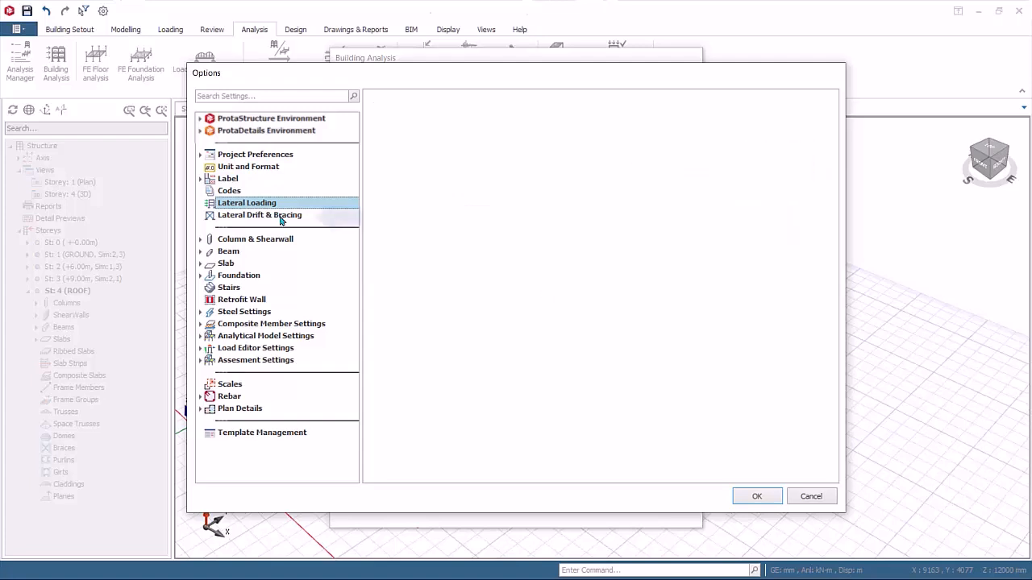
# Review lateral drift, bracing and sway amplification settings, then show the Unit and Format table
pyautogui.click(258, 215)
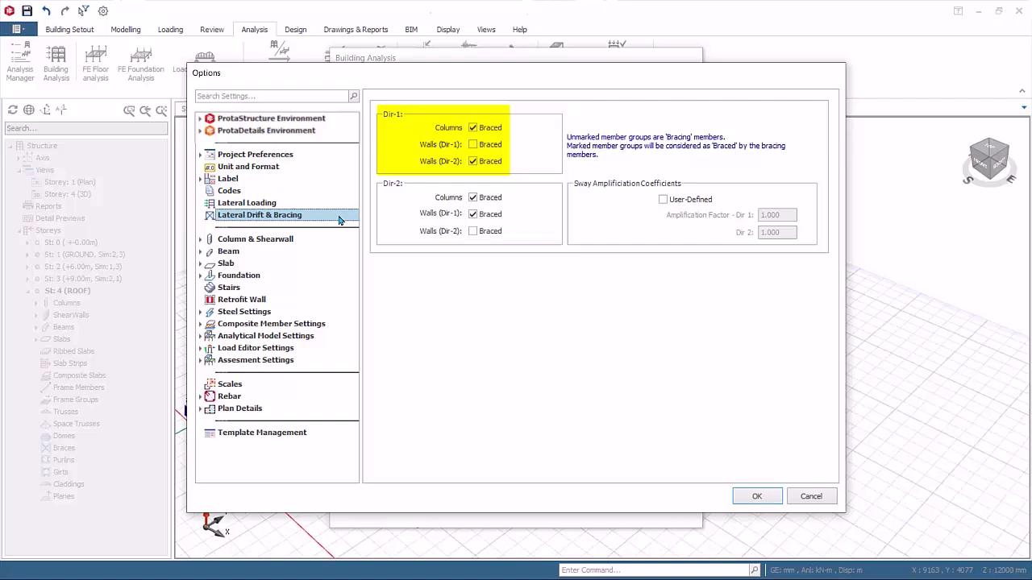
pyautogui.moveTo(386, 253)
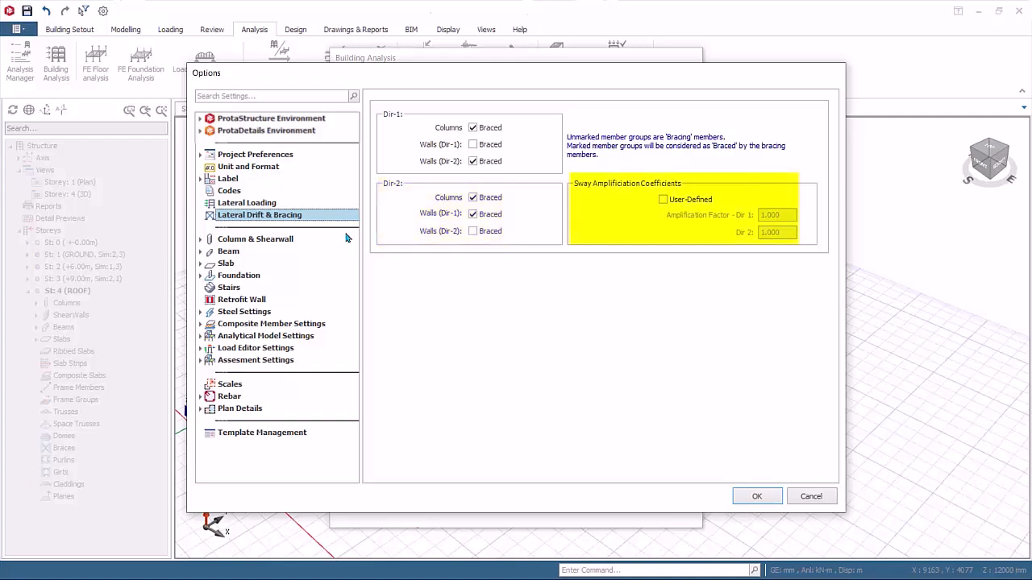
pyautogui.moveTo(563, 270)
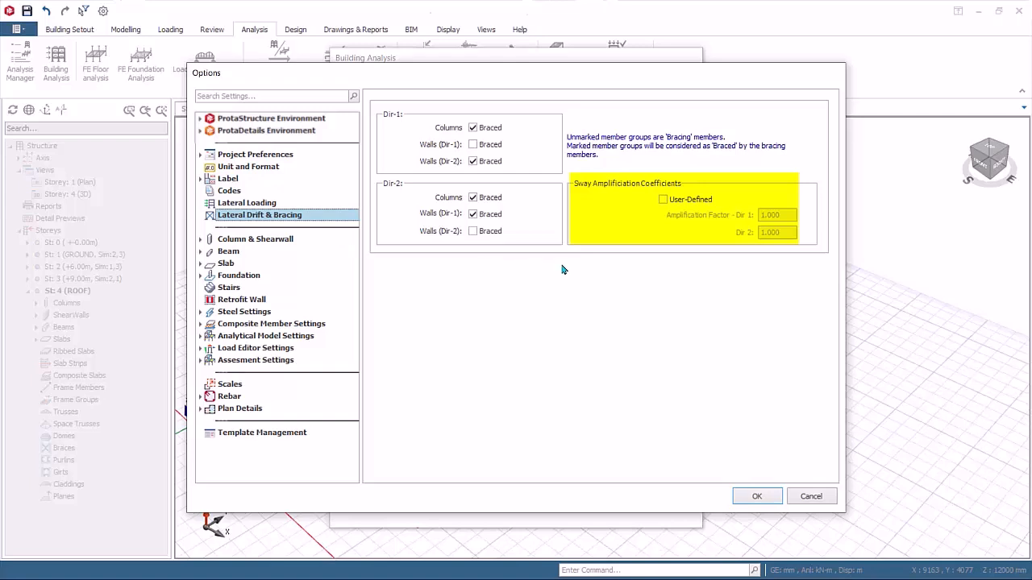
pyautogui.moveTo(588, 252)
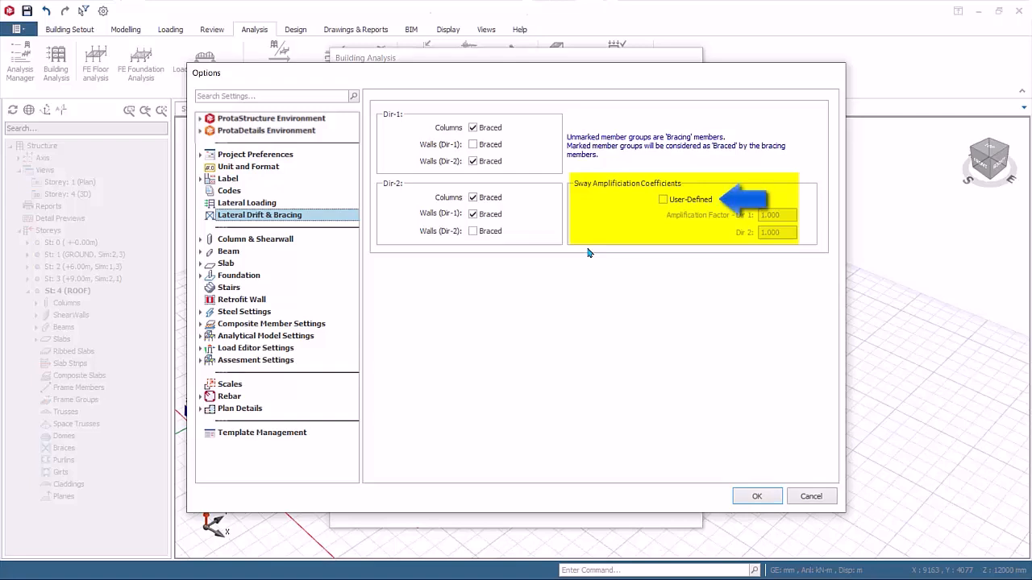
pyautogui.click(248, 166)
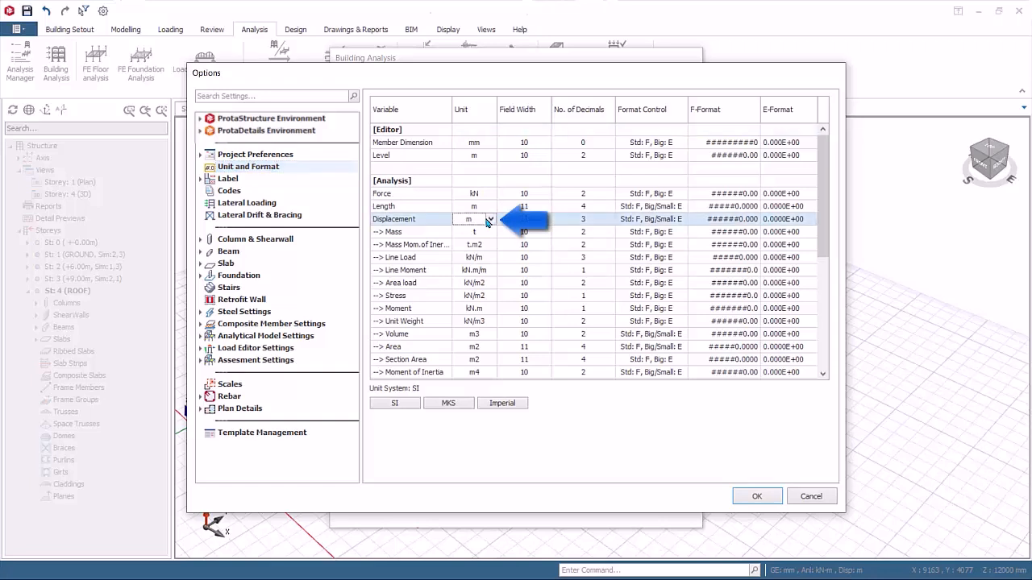
# Set the displacement unit to mm and confirm the Options
pyautogui.click(490, 220)
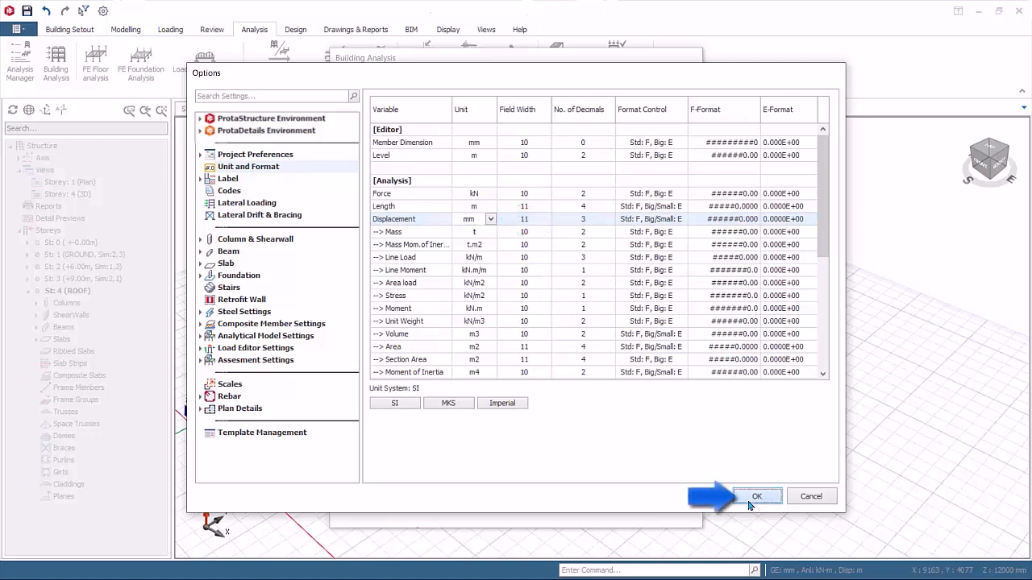
pyautogui.click(755, 496)
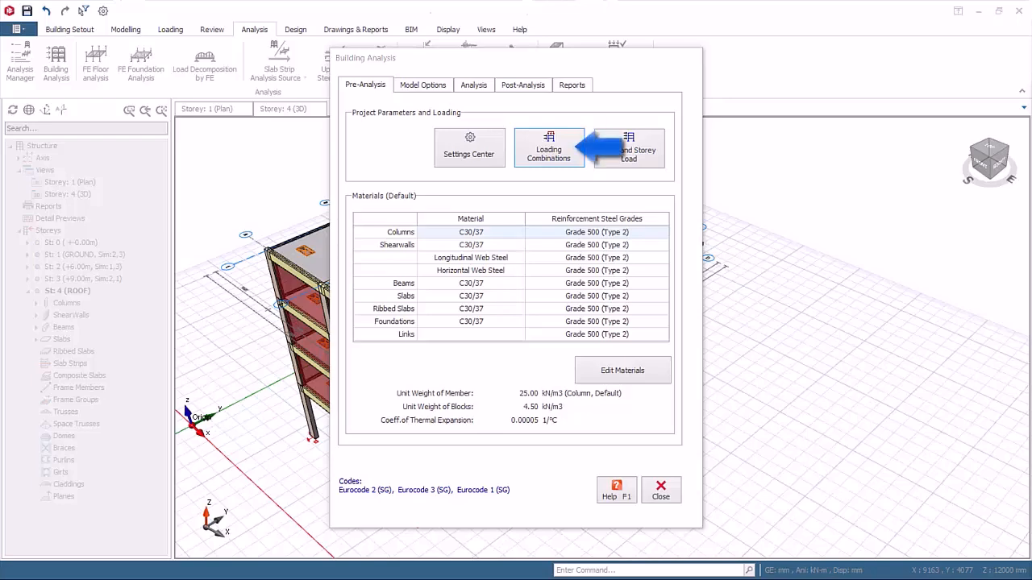
# Show the Load Combination Editor listing the 13 current combinations
pyautogui.click(548, 148)
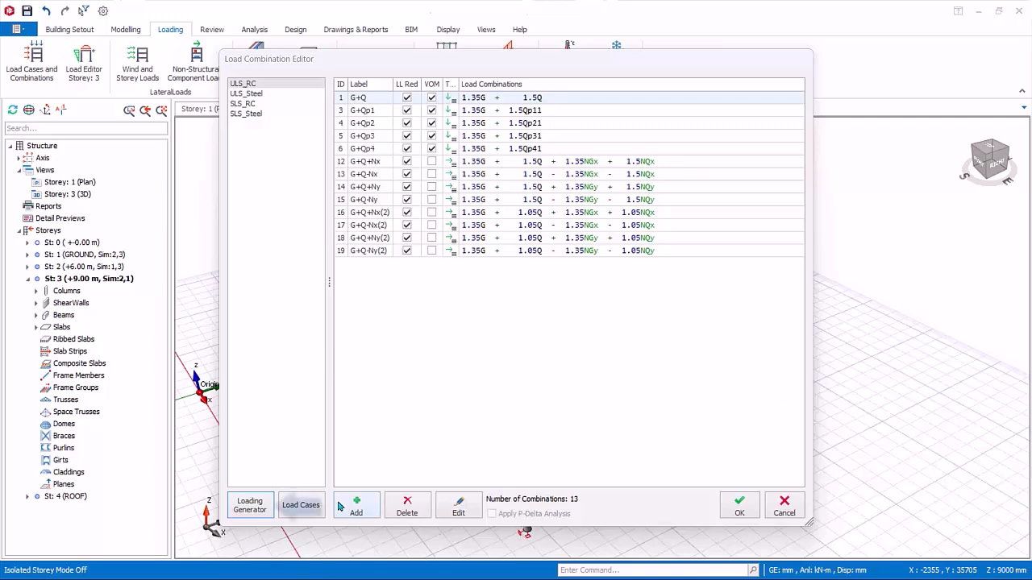
# Review vertical load combinations in the Loading Generator, then show the horizontal options
pyautogui.click(250, 506)
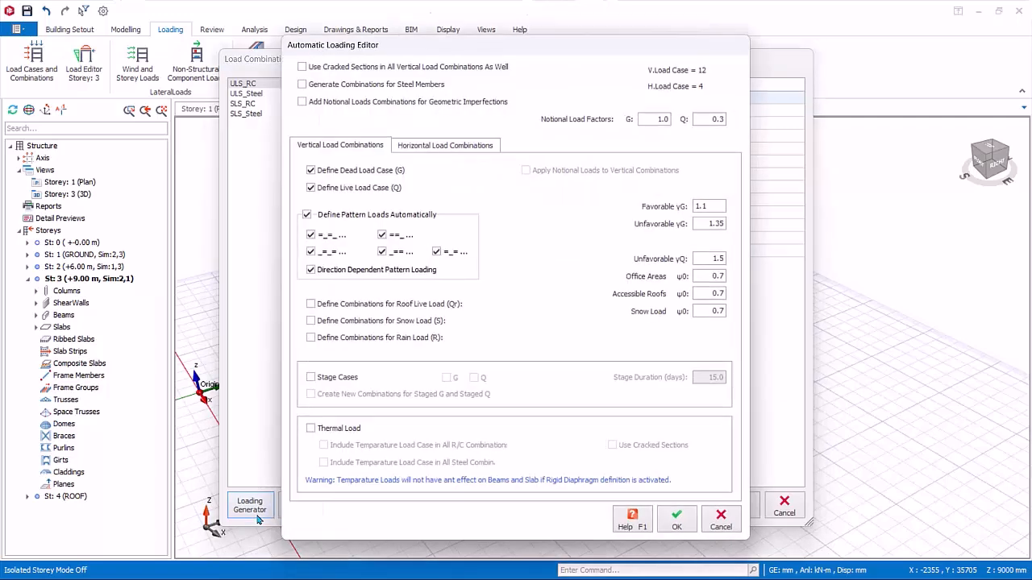
pyautogui.moveTo(780, 339)
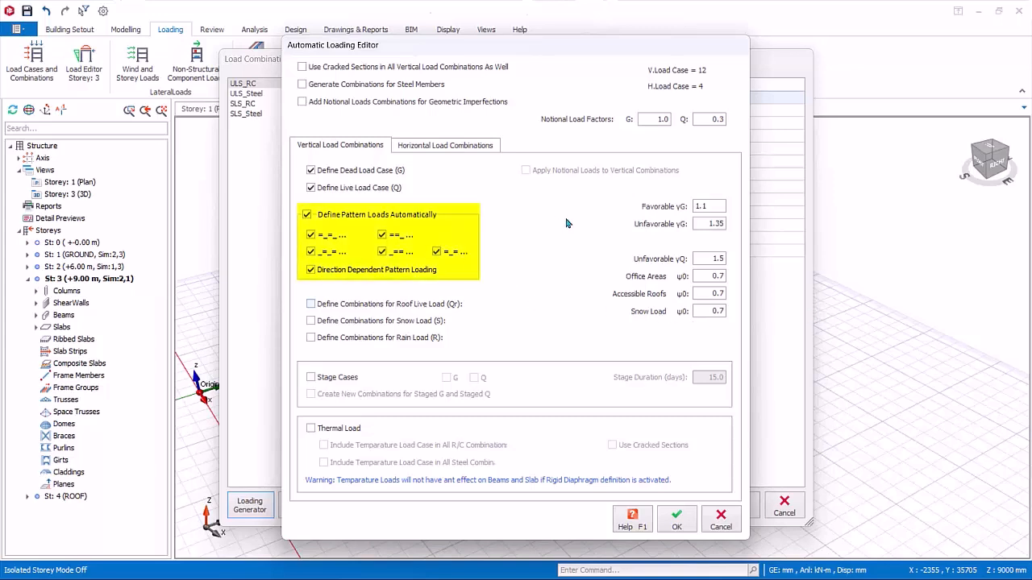
pyautogui.moveTo(519, 277)
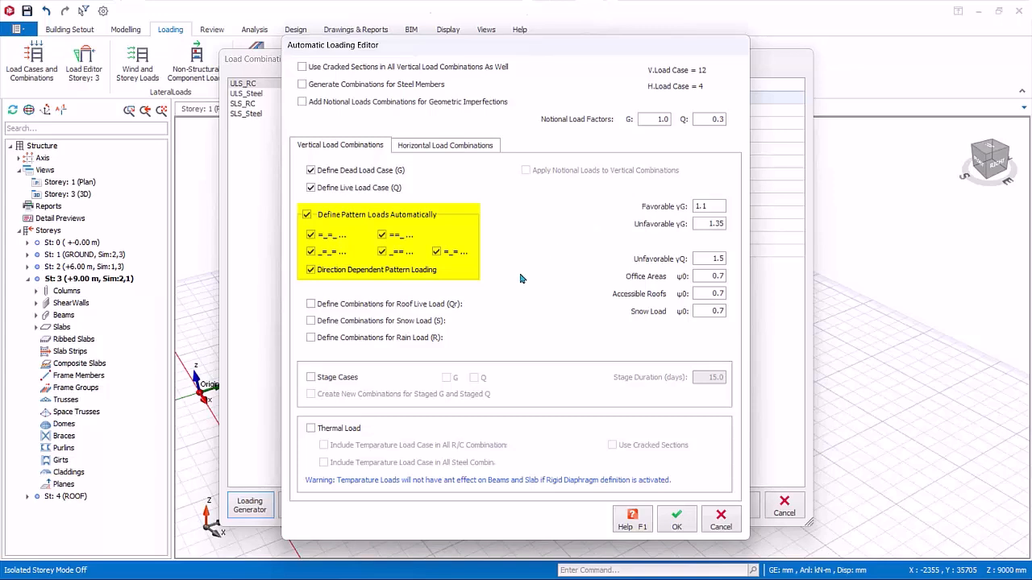
pyautogui.click(445, 146)
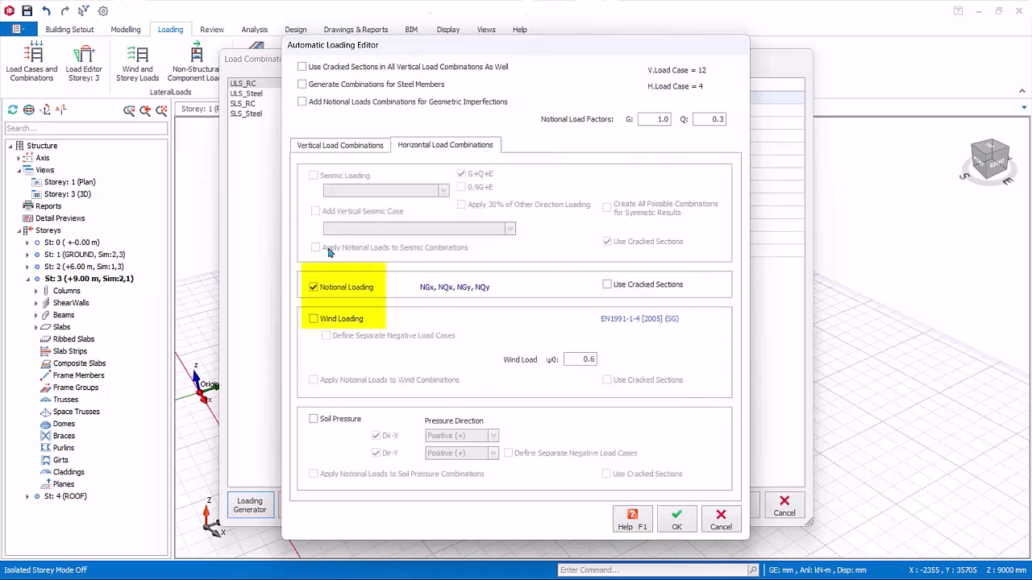
# Enable wind loading without separate negative load cases and regenerate the combinations
pyautogui.click(313, 319)
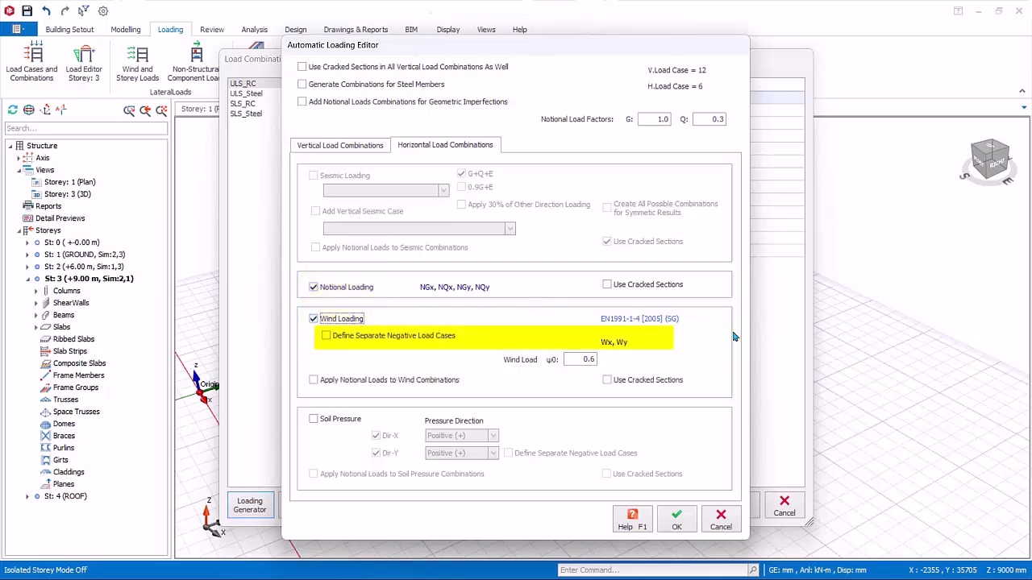
pyautogui.click(325, 335)
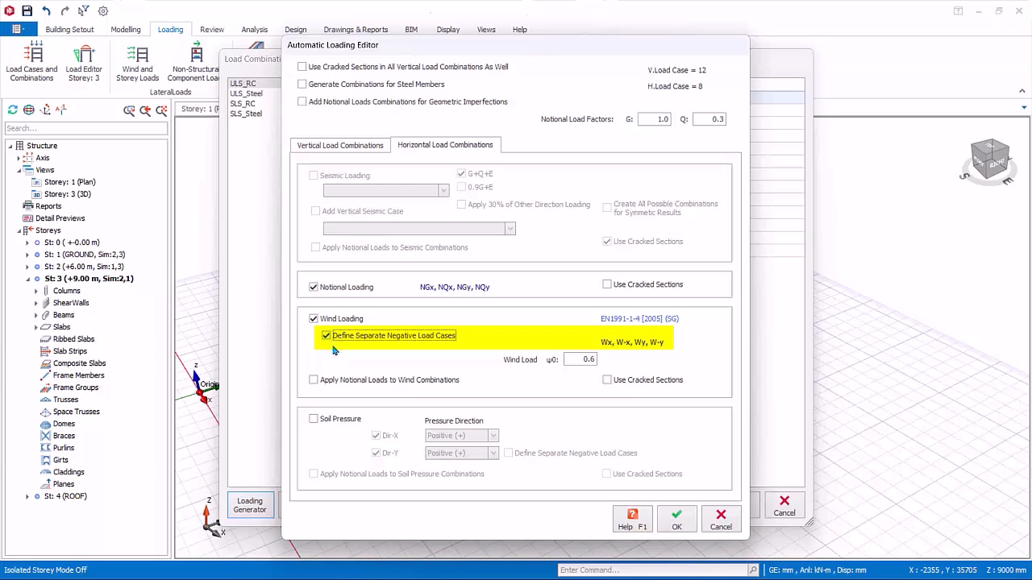
pyautogui.moveTo(335, 355)
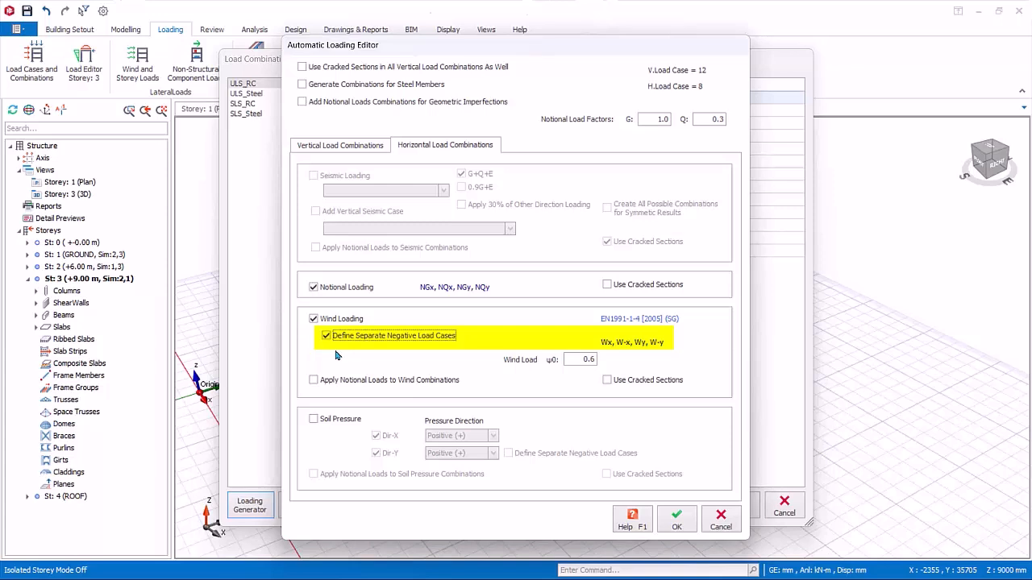
pyautogui.click(326, 335)
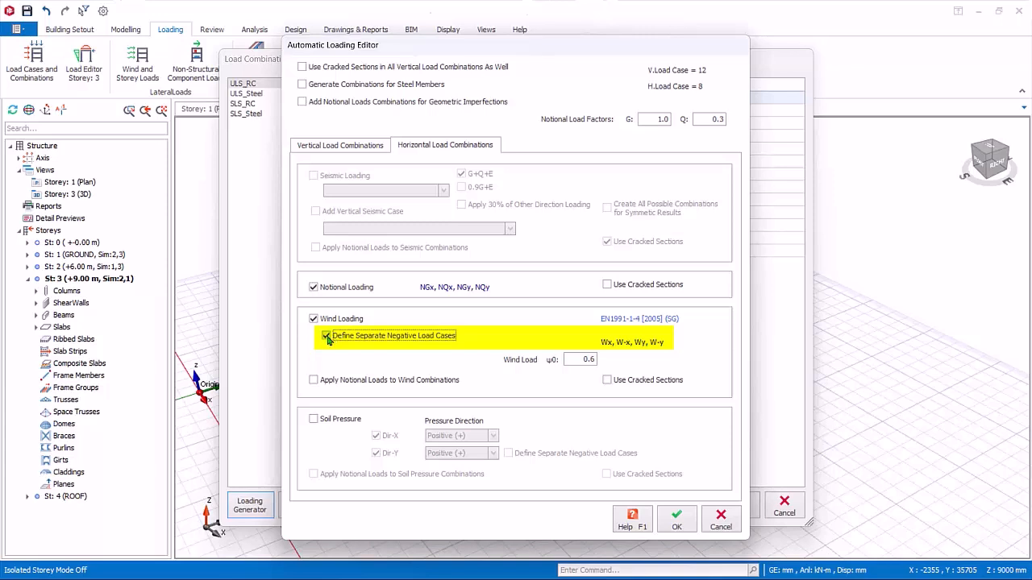
pyautogui.click(325, 337)
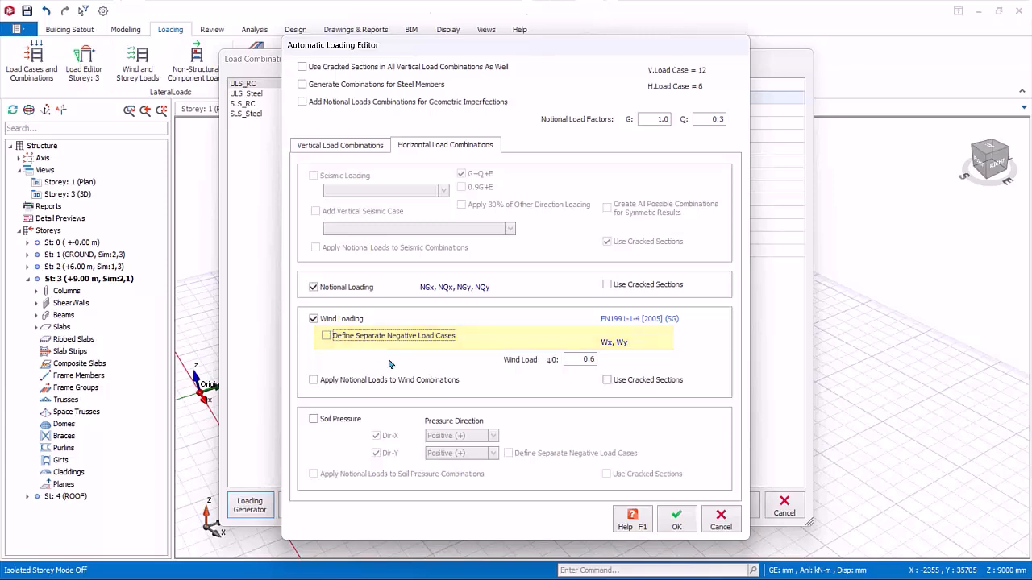
pyautogui.click(677, 519)
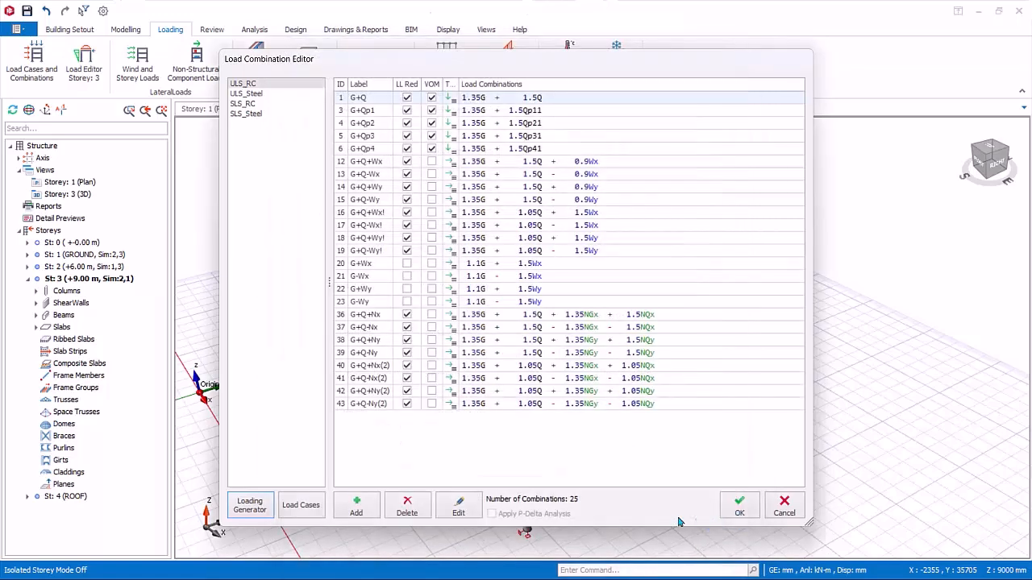
pyautogui.moveTo(677, 509)
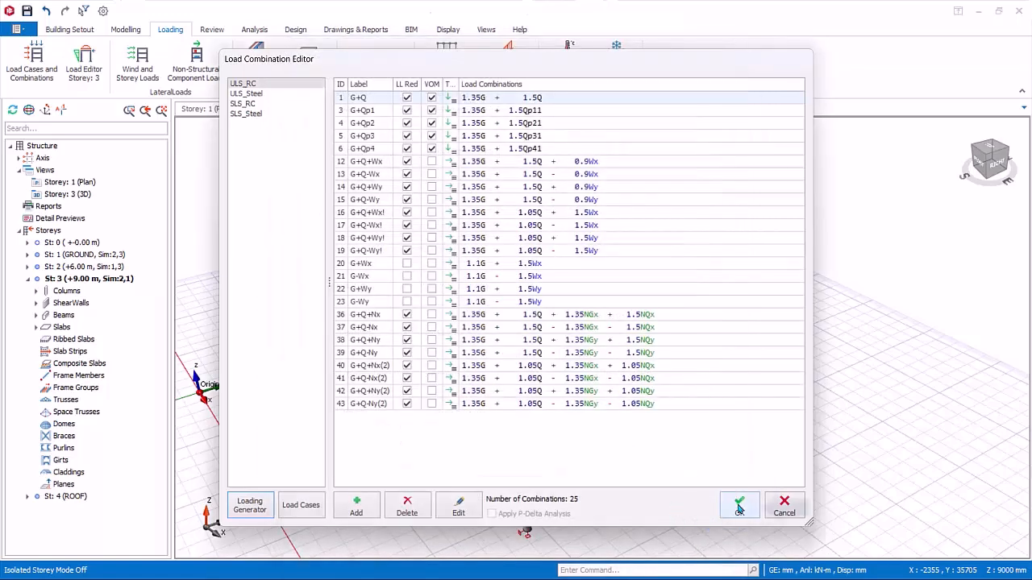
# Accept the regenerated load combinations and return to Building Analysis
pyautogui.click(738, 503)
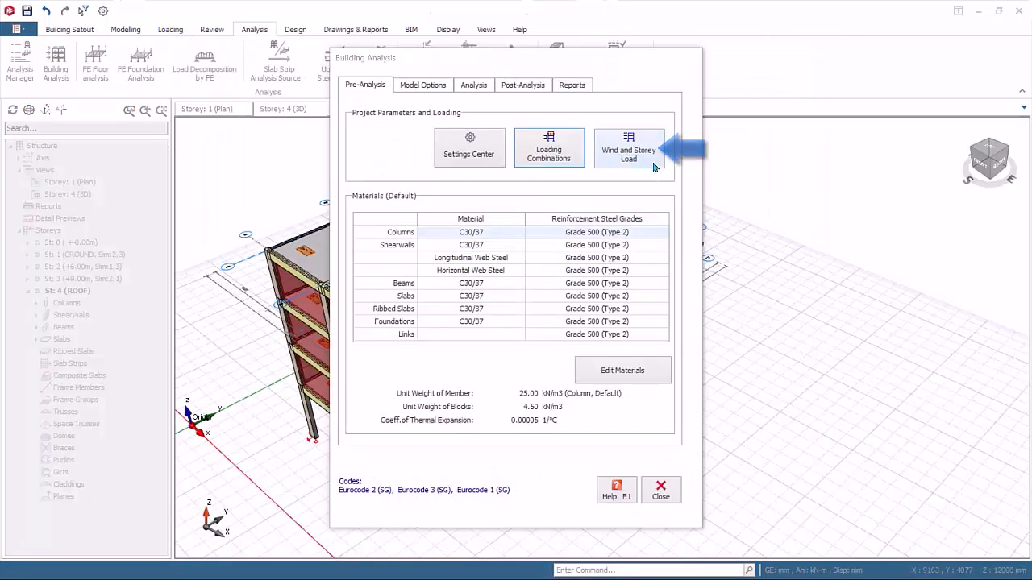
# Show the Storey Parameters and Loads table with storey 1 (GROUND) expanded to its NGx, NGy, Wx, Wy rows
pyautogui.click(629, 148)
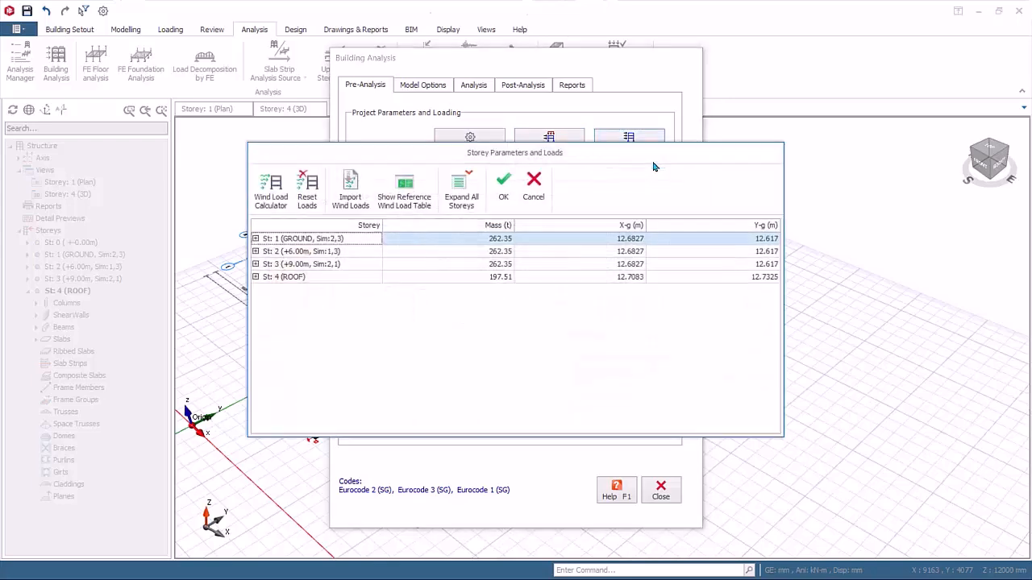
pyautogui.moveTo(651, 323)
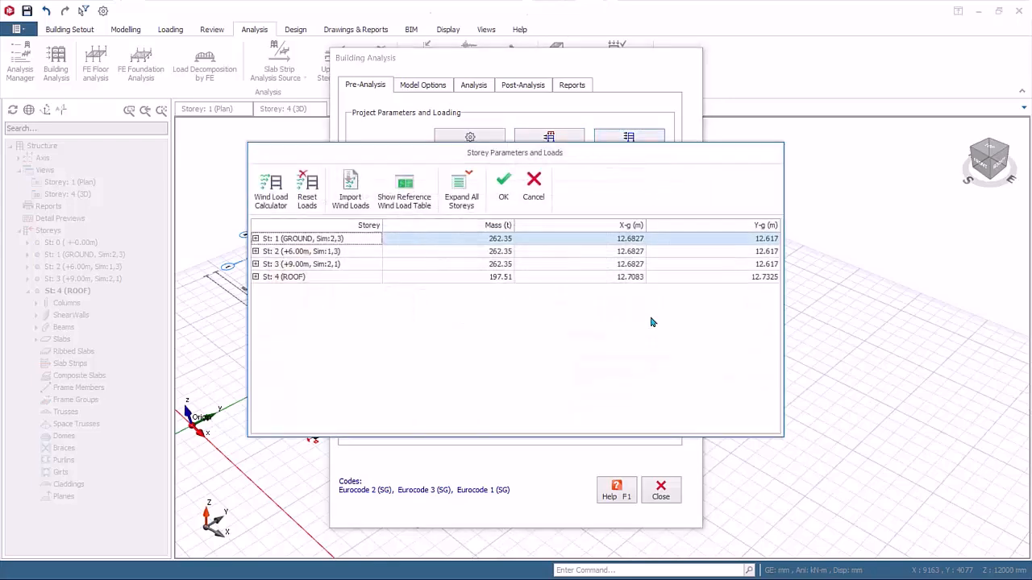
pyautogui.moveTo(435, 281)
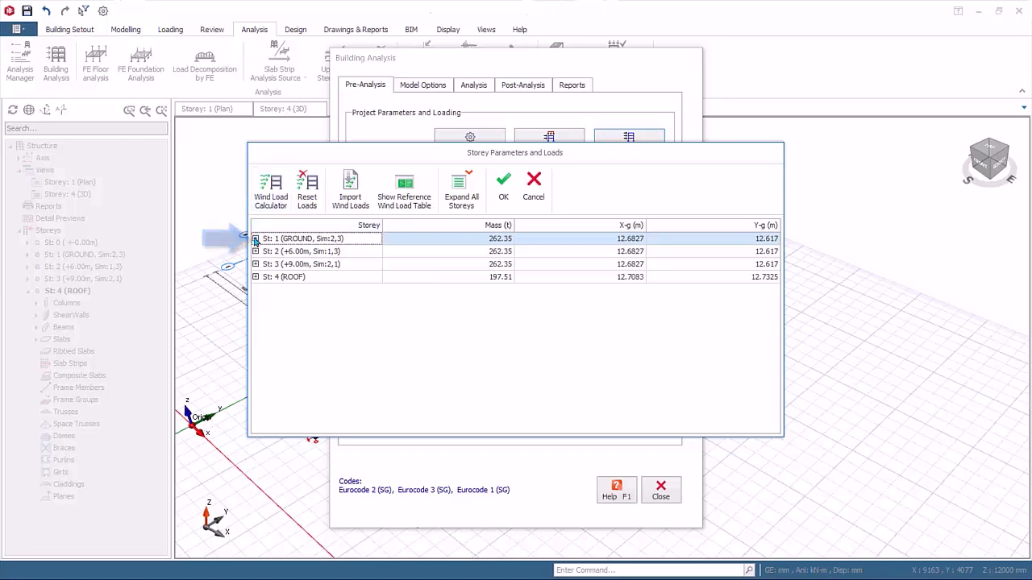
pyautogui.click(255, 239)
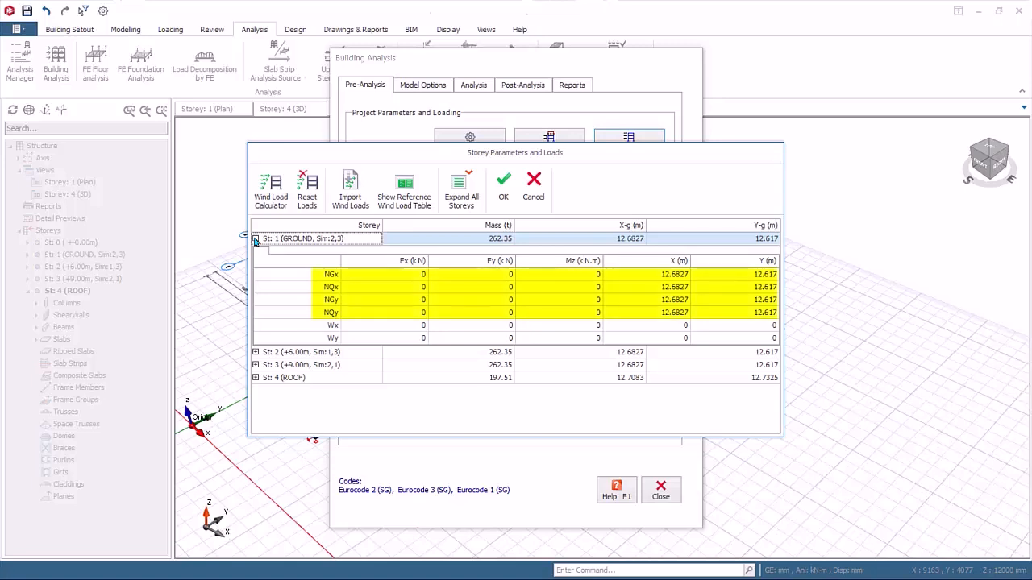
pyautogui.moveTo(271, 250)
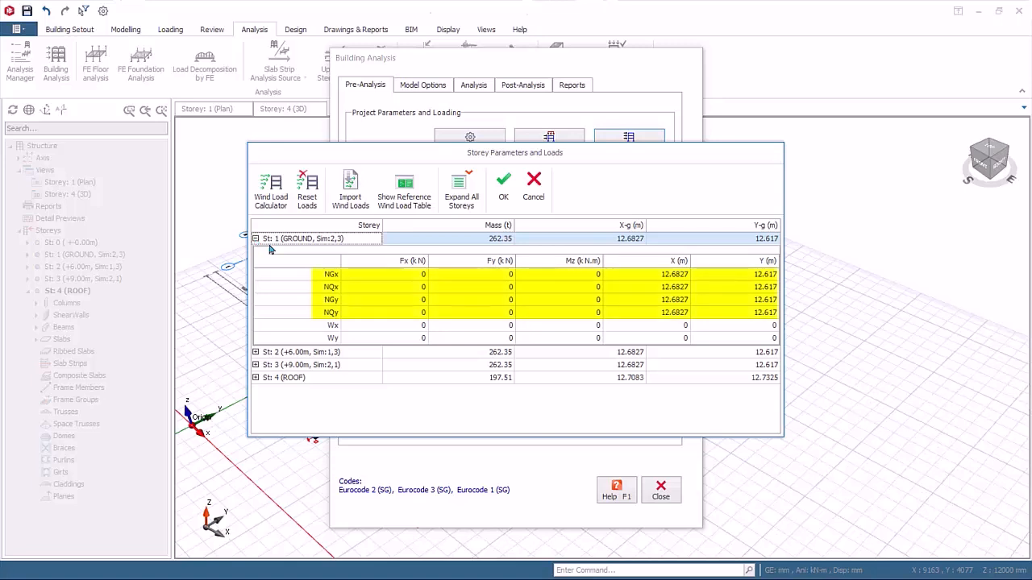
pyautogui.moveTo(364, 282)
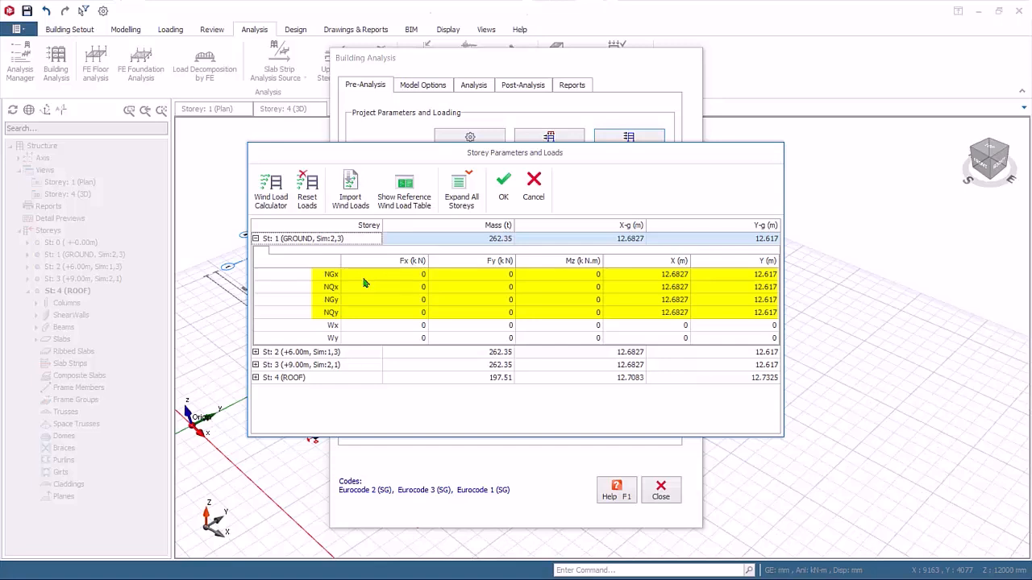
pyautogui.moveTo(377, 274)
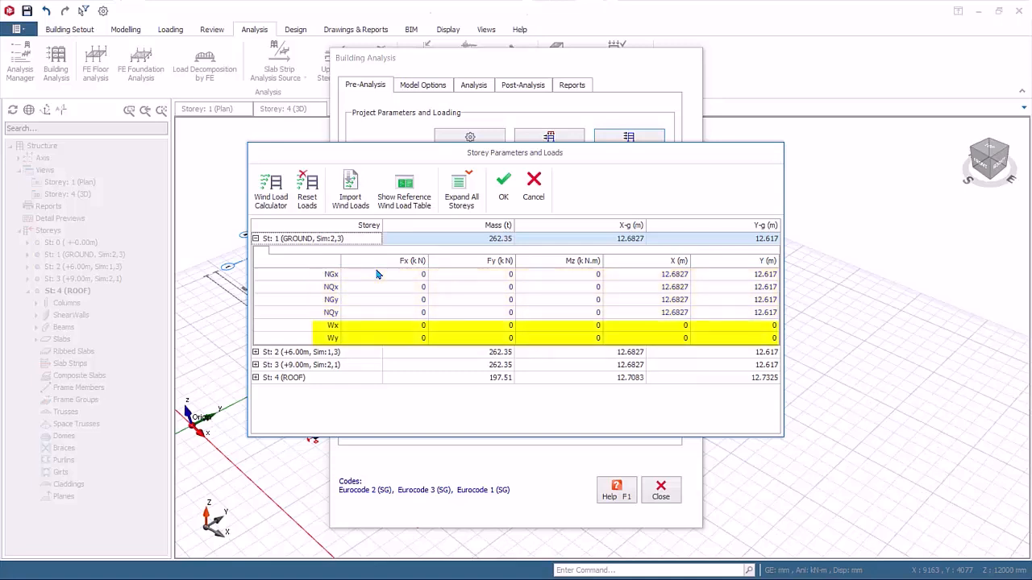
pyautogui.moveTo(403, 346)
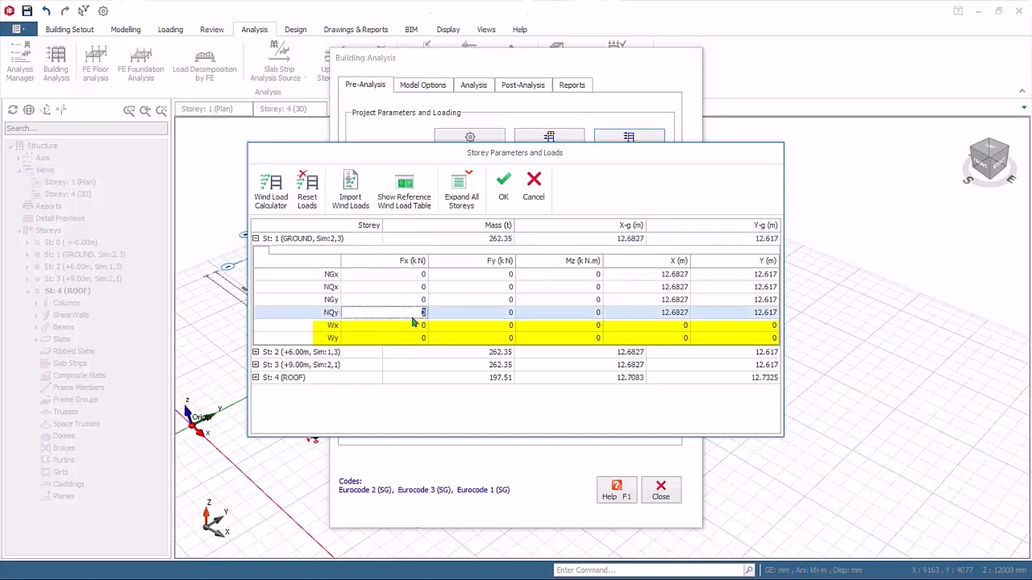
# Enter 100 kN wind loads for Wx and Wy of storey 1 with 12.5 m load positions
pyautogui.click(395, 325)
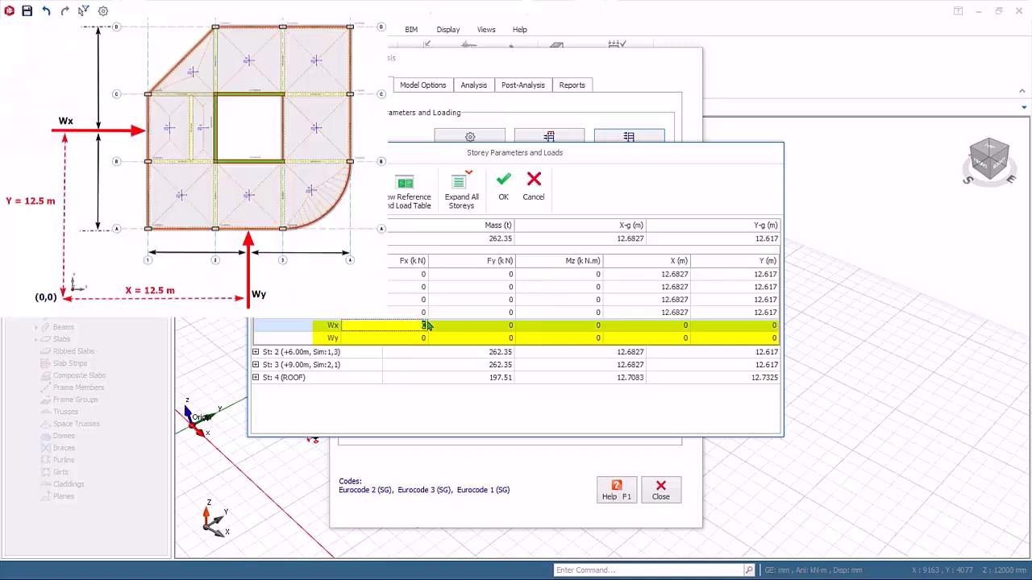
pyautogui.moveTo(530, 294)
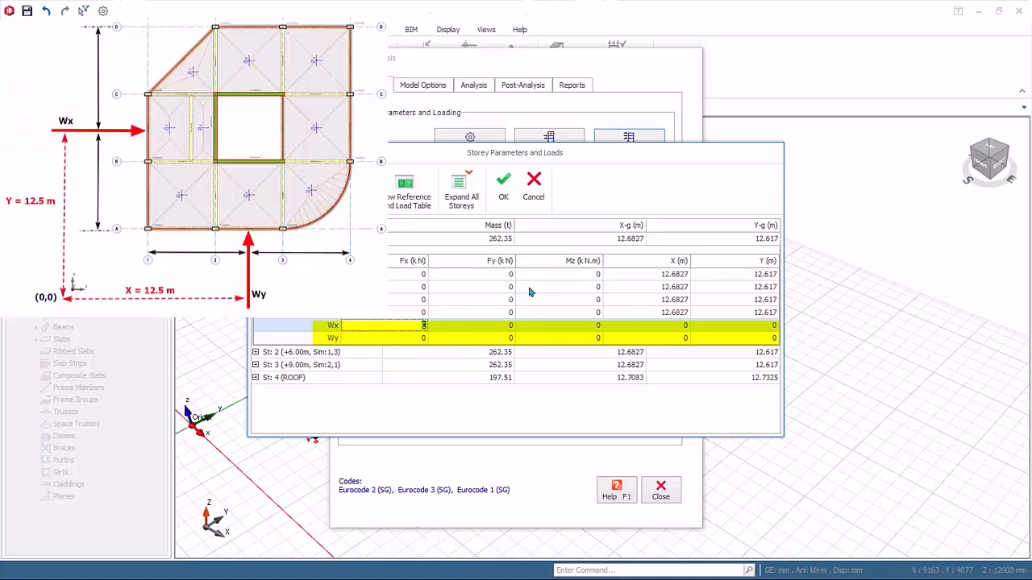
pyautogui.write('100')
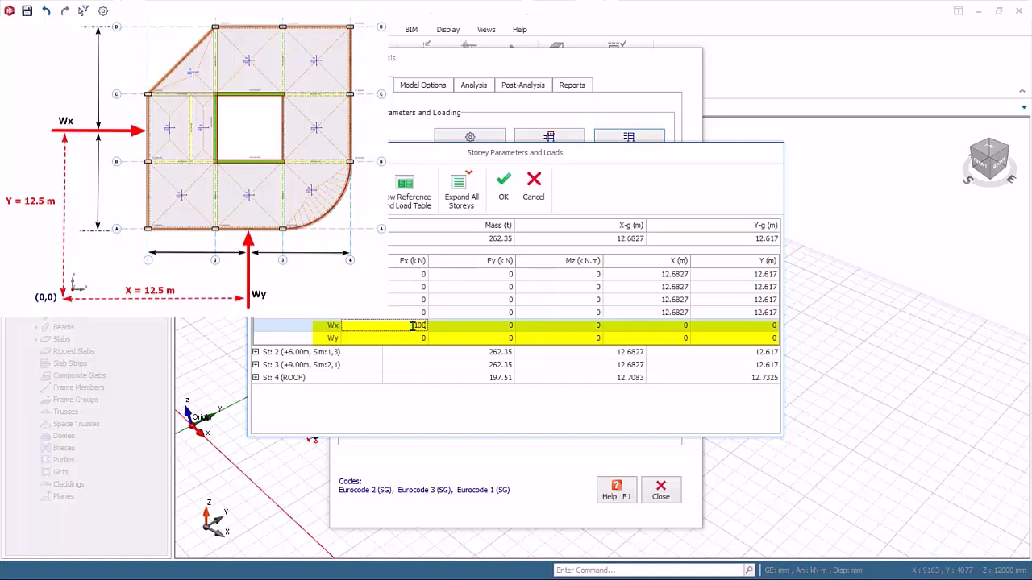
pyautogui.write('100')
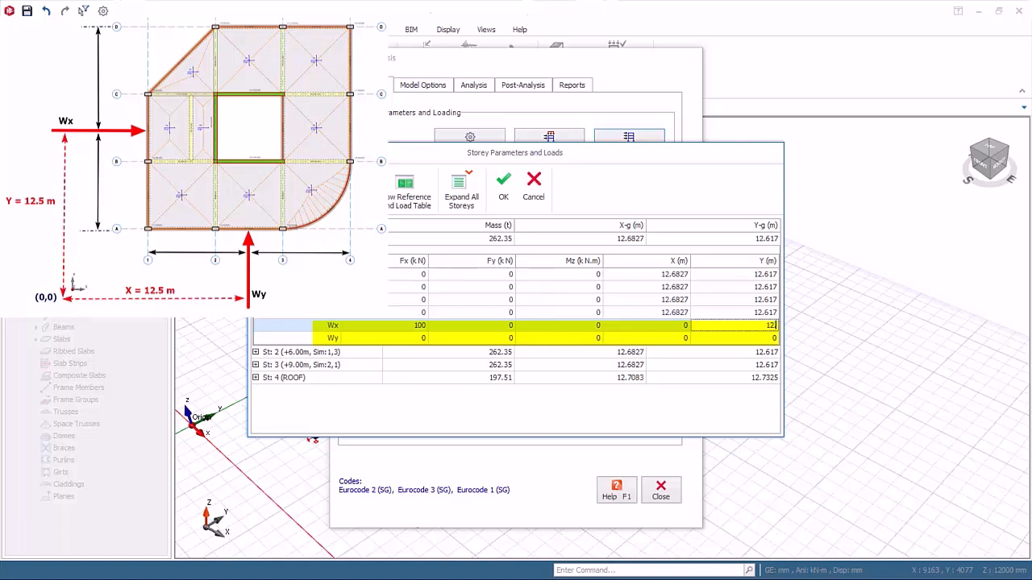
pyautogui.write('12.5')
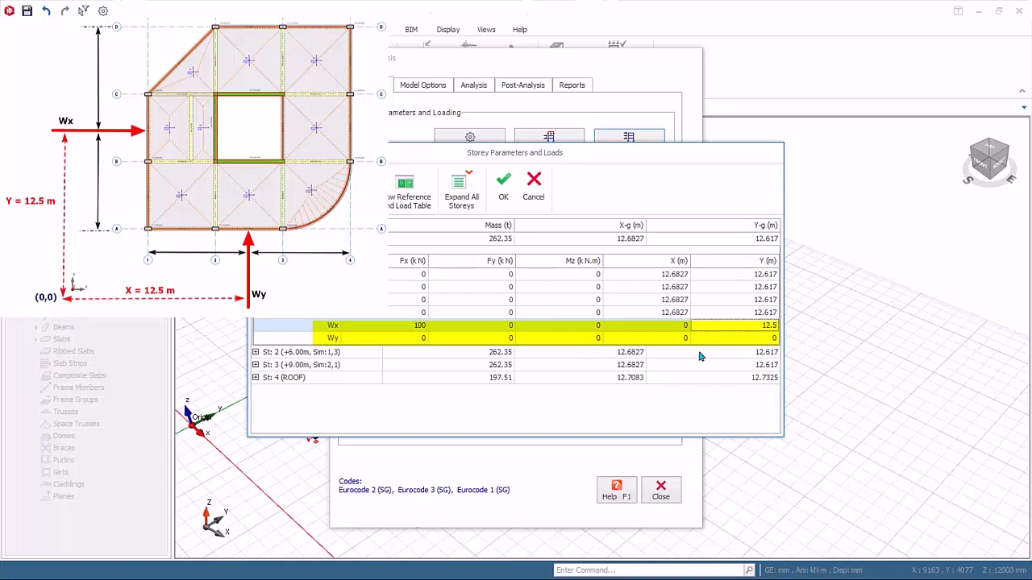
pyautogui.moveTo(717, 356)
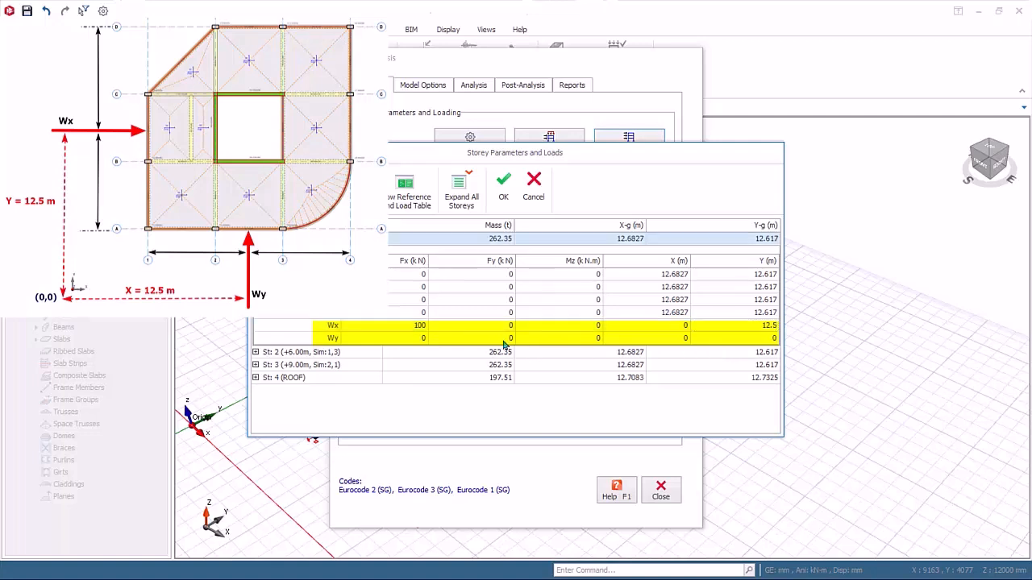
pyautogui.click(471, 338)
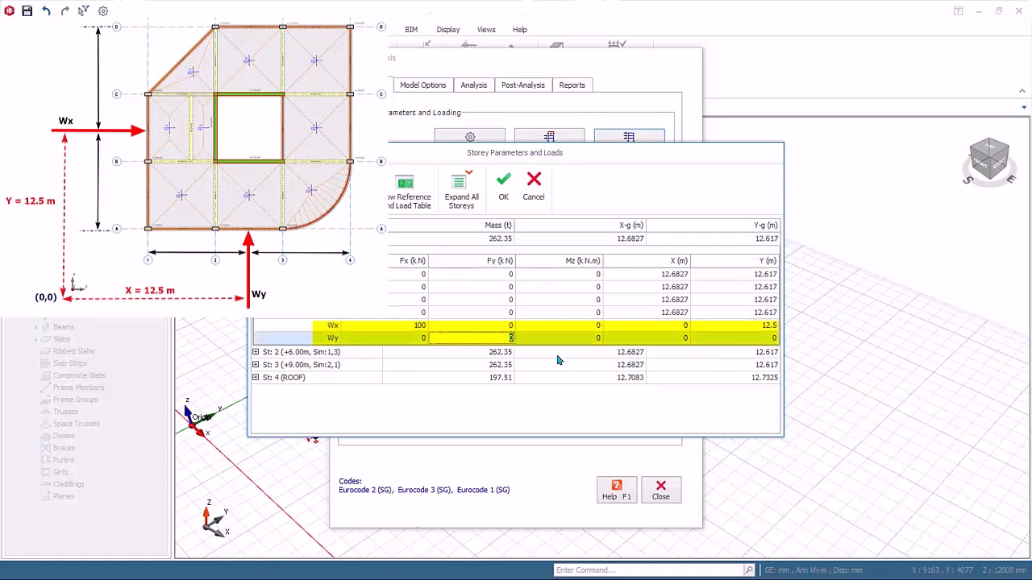
pyautogui.write('100')
pyautogui.click(646, 339)
pyautogui.write('12.5')
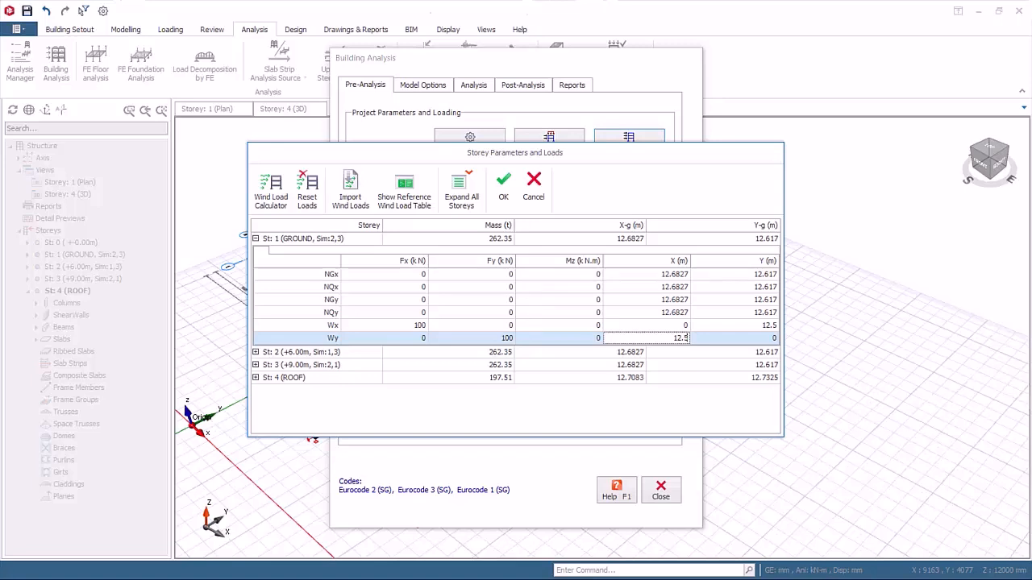
pyautogui.moveTo(271, 190)
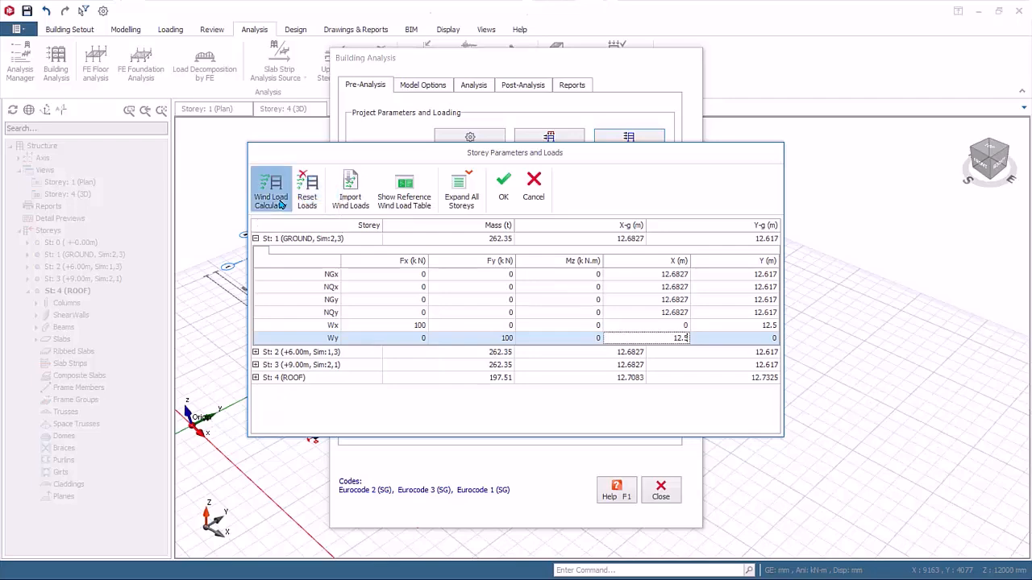
# Run the wind load calculator, check the Wx (0°) storey loads, and create the summary report
pyautogui.click(271, 190)
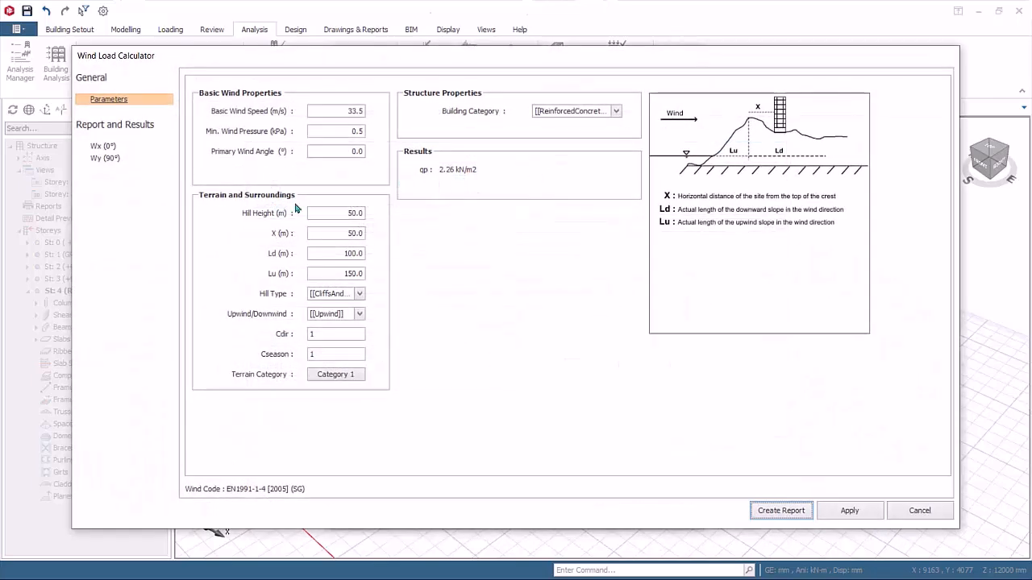
pyautogui.moveTo(628, 329)
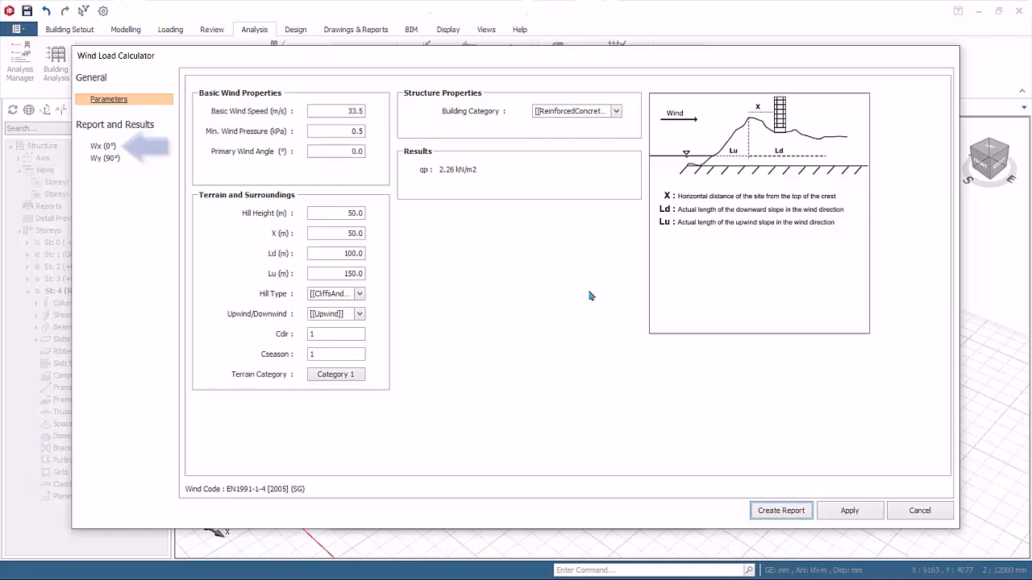
pyautogui.click(103, 145)
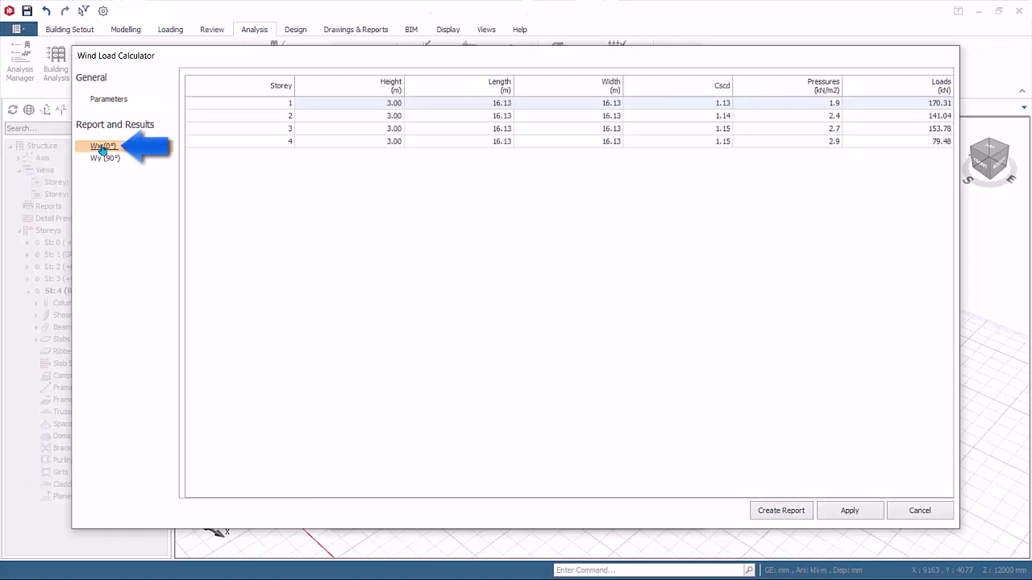
pyautogui.click(103, 145)
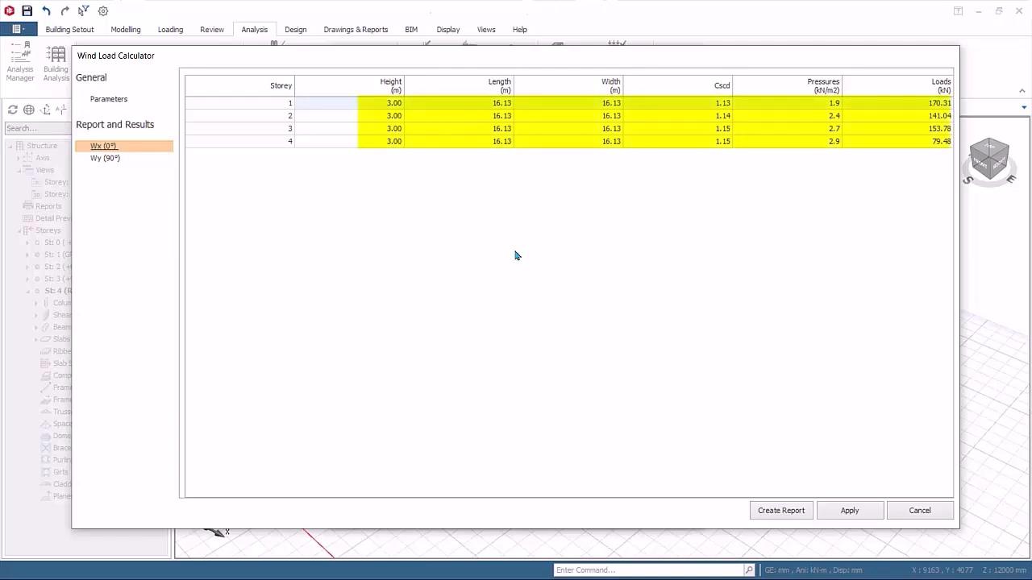
pyautogui.moveTo(822, 145)
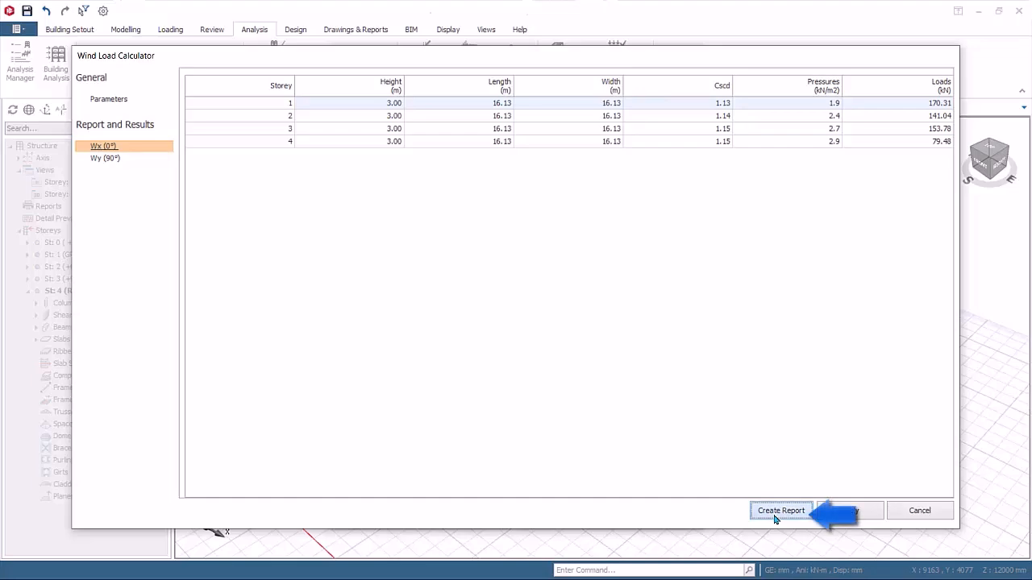
pyautogui.click(780, 509)
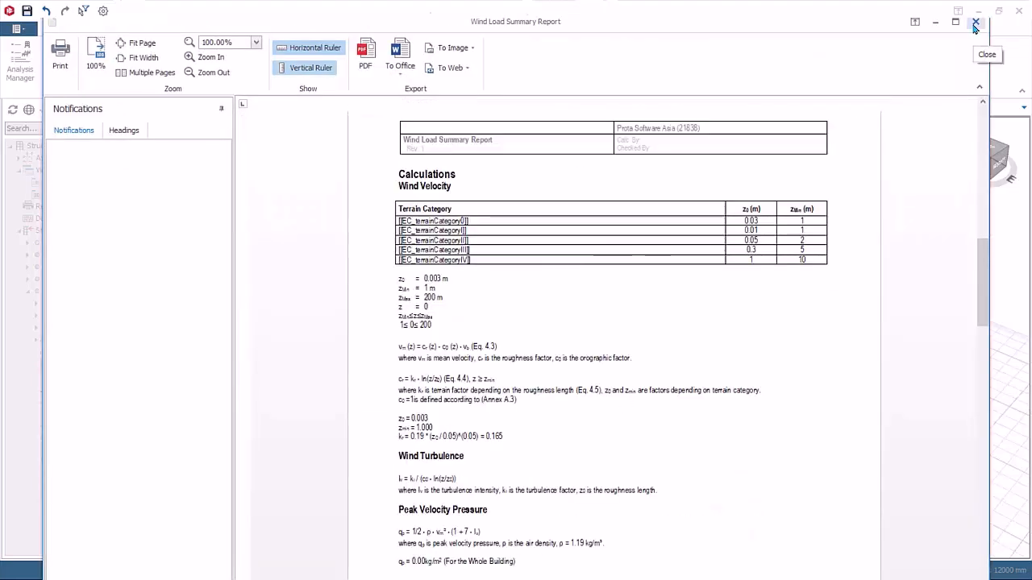
# Close the report and expand all storeys to see the calculated wind loads, e.g. 170.21 kN at ground
pyautogui.click(975, 23)
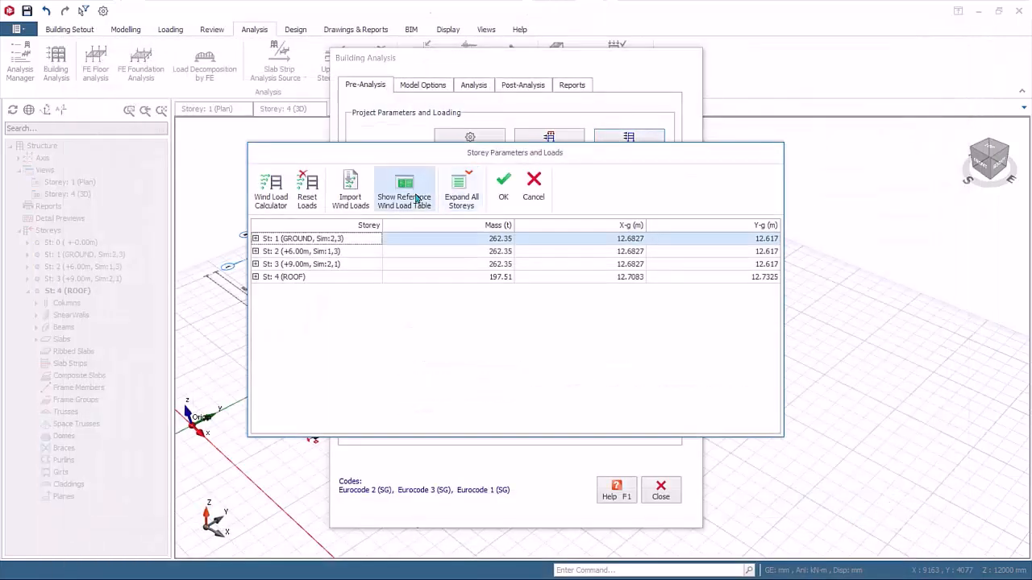
pyautogui.click(461, 190)
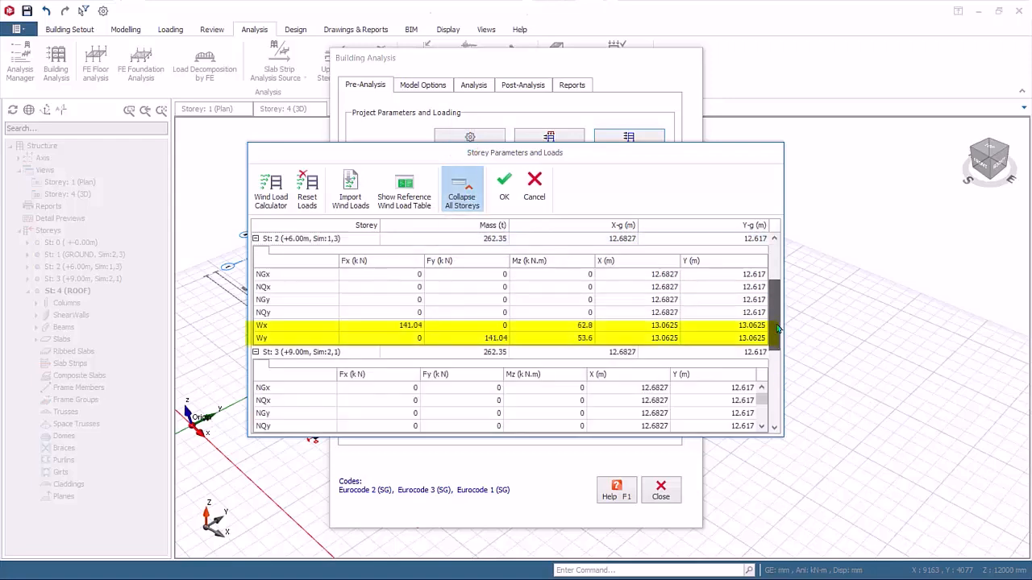
pyautogui.scroll(-3)
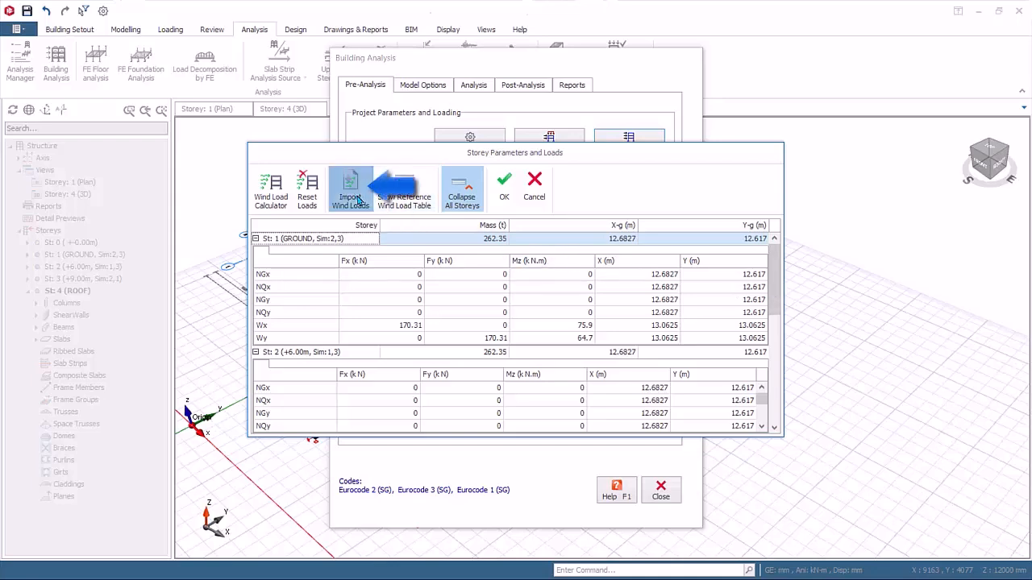
# Browse the sample wind point load CSV files for import, then leave the import window
pyautogui.click(350, 190)
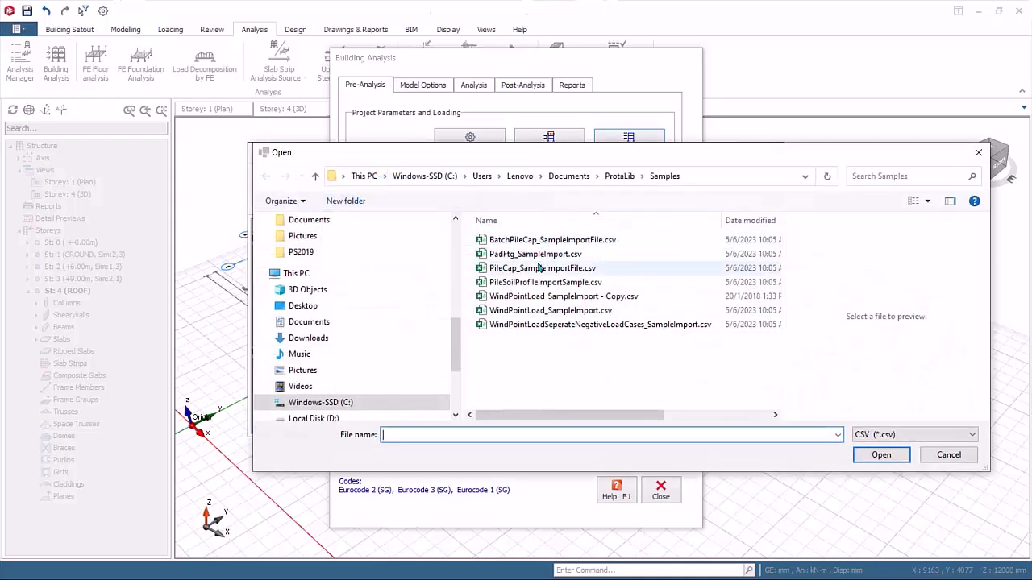
pyautogui.click(548, 324)
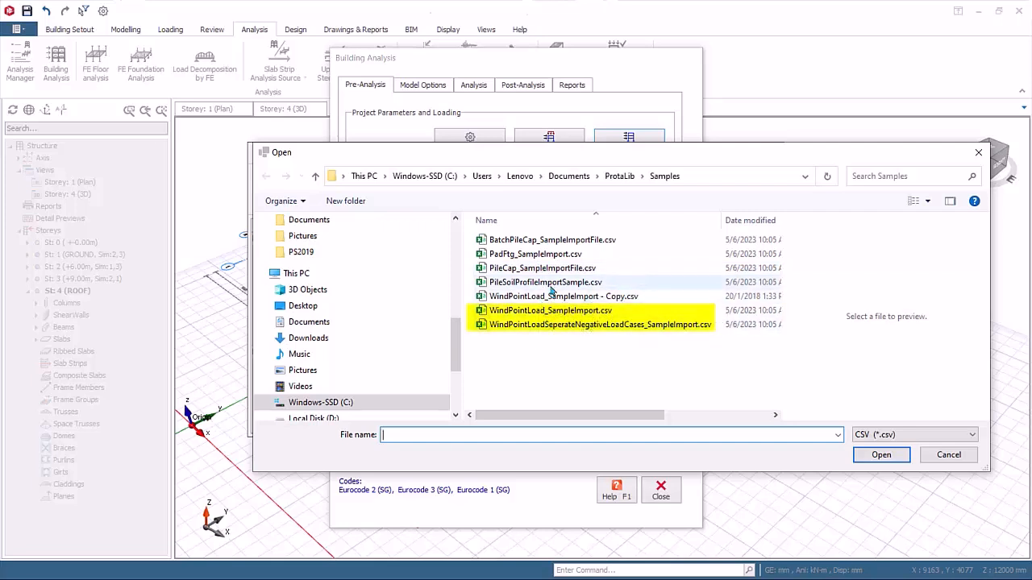
pyautogui.click(564, 297)
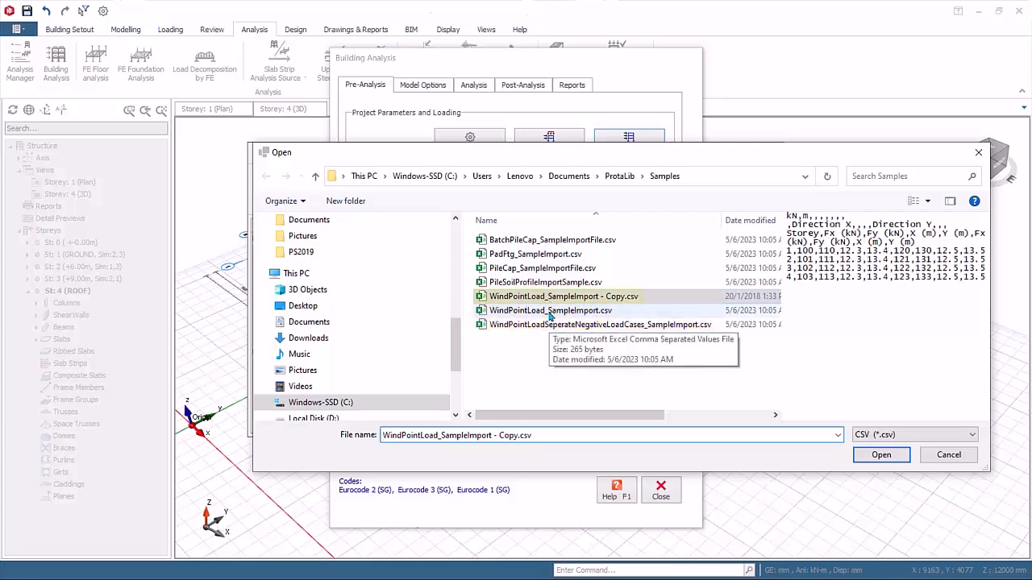
pyautogui.click(564, 296)
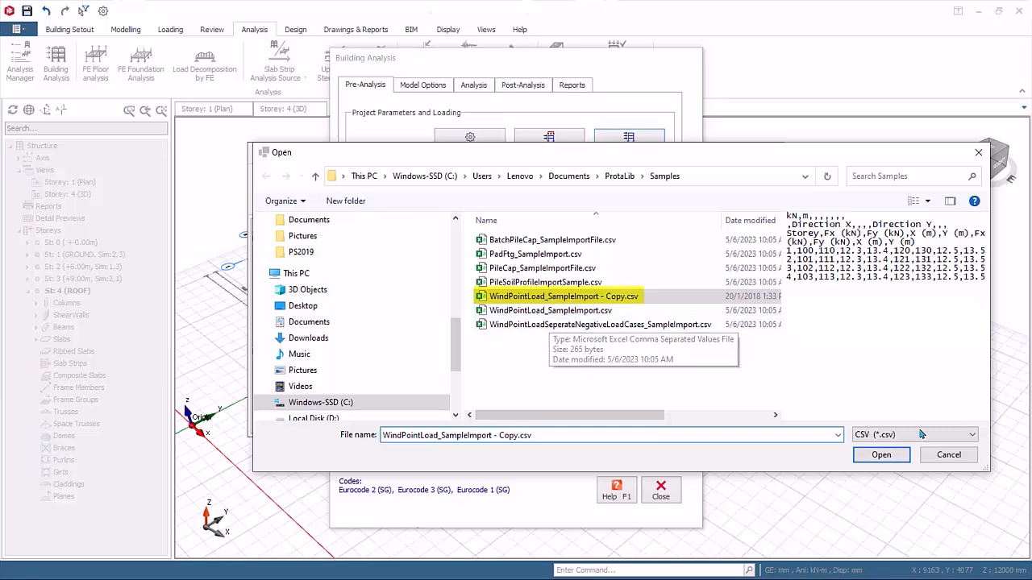
pyautogui.click(881, 454)
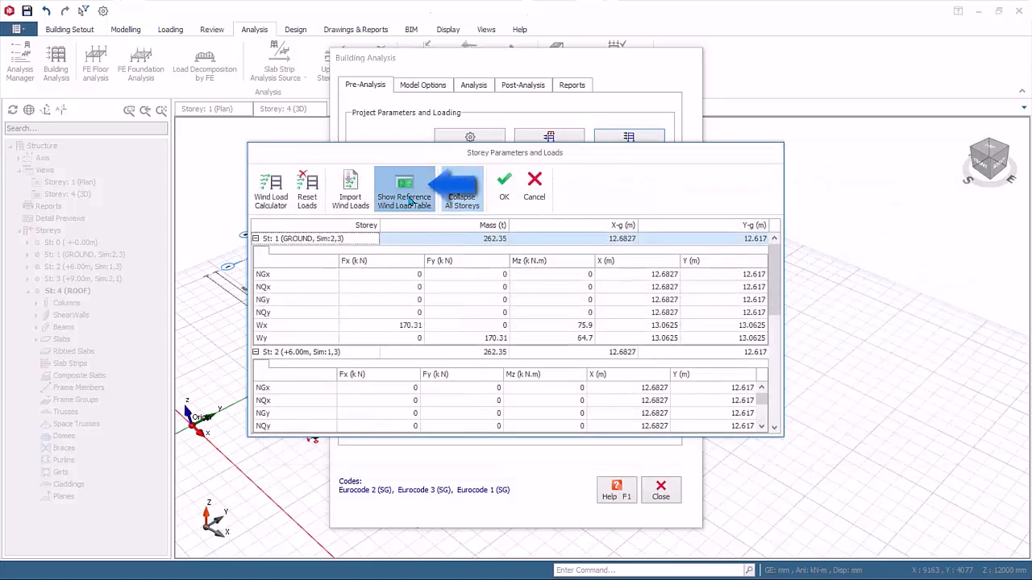
# View the reference wind load table, then accept the storey parameters and loads with OK
pyautogui.click(402, 190)
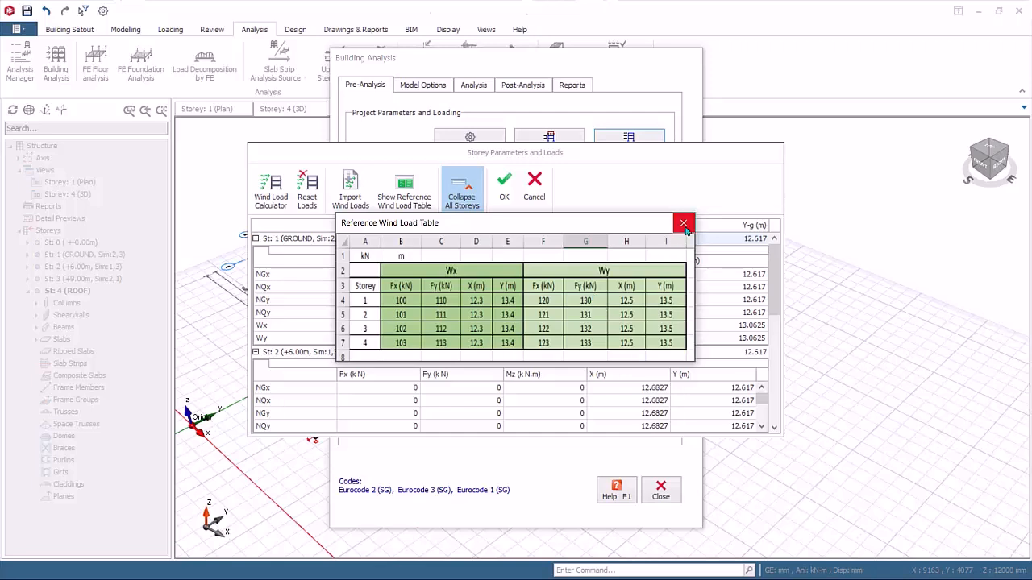
pyautogui.click(683, 223)
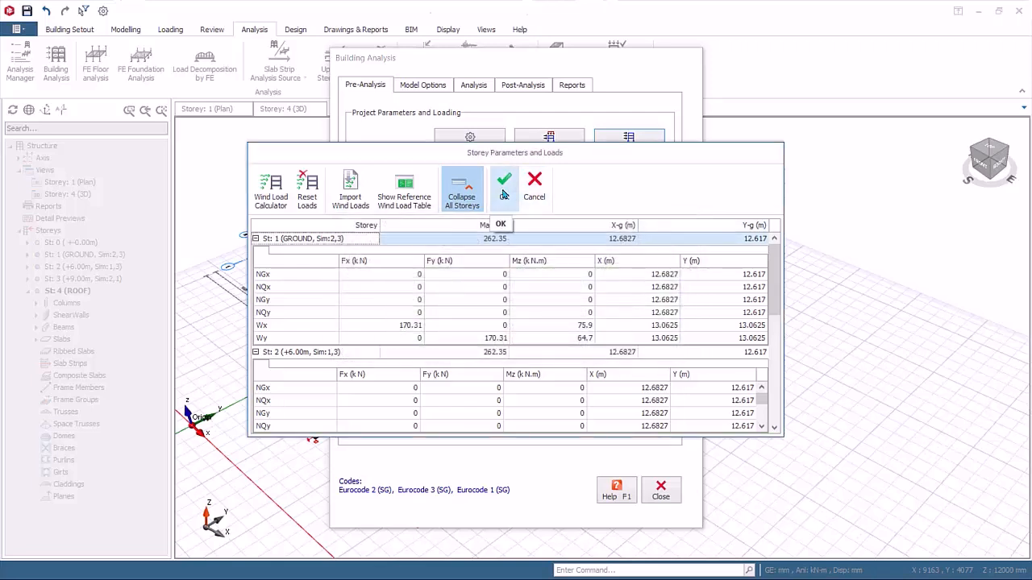
pyautogui.click(502, 179)
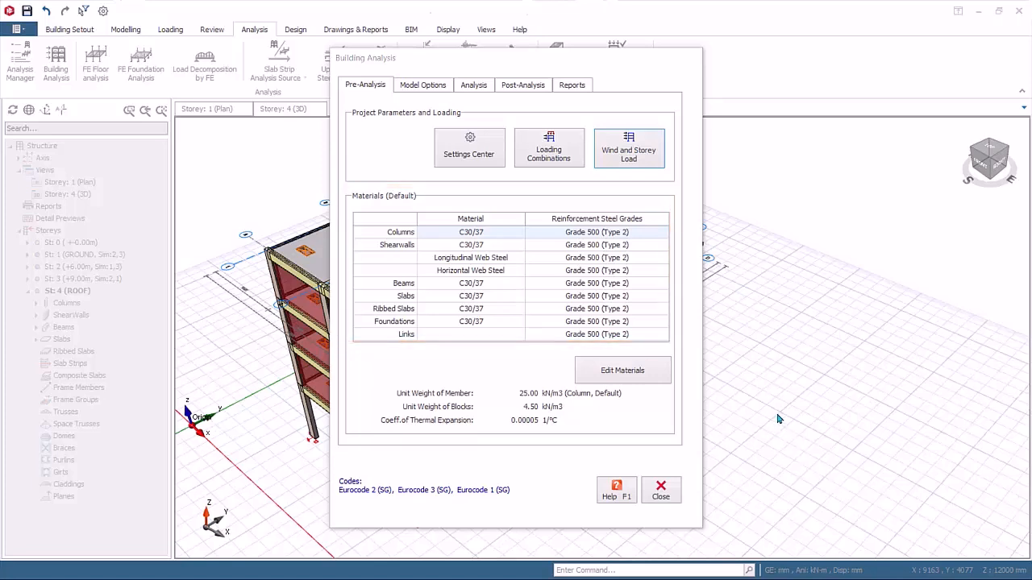
# Open Edit Materials to see the C30/37 concrete and Grade 500 reinforcement defaults
pyautogui.click(622, 370)
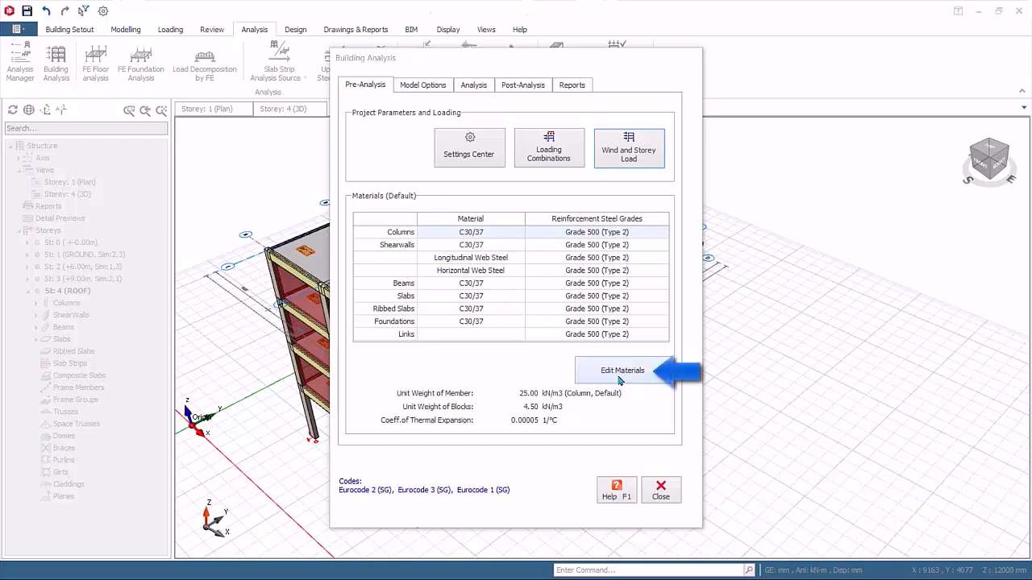
pyautogui.click(622, 369)
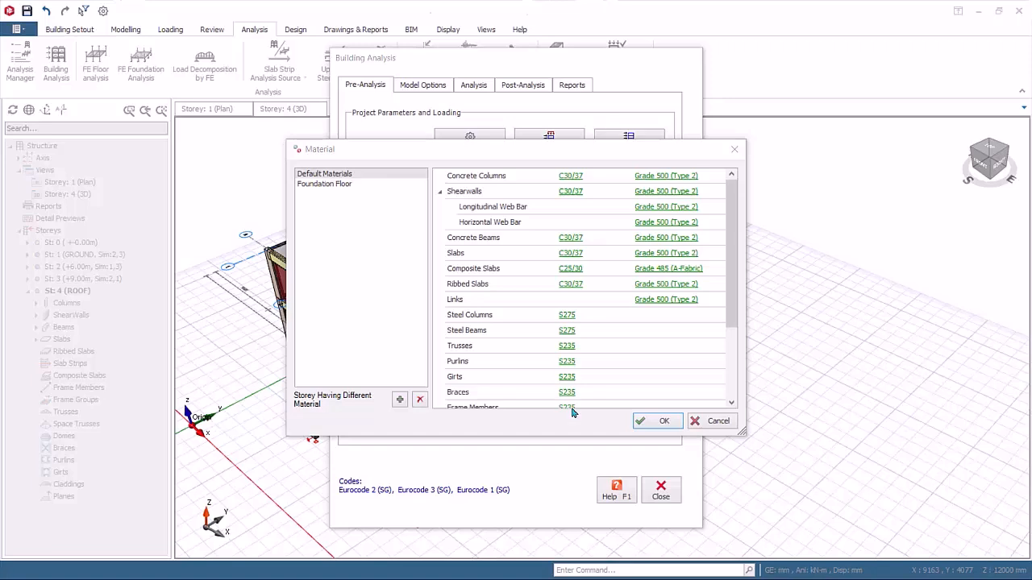
pyautogui.moveTo(738, 387)
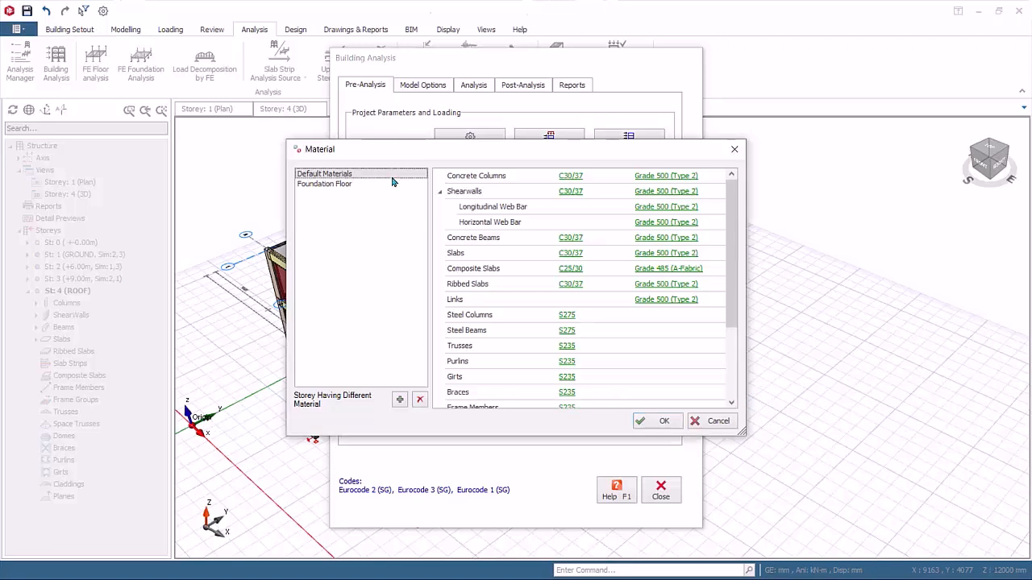
pyautogui.click(324, 184)
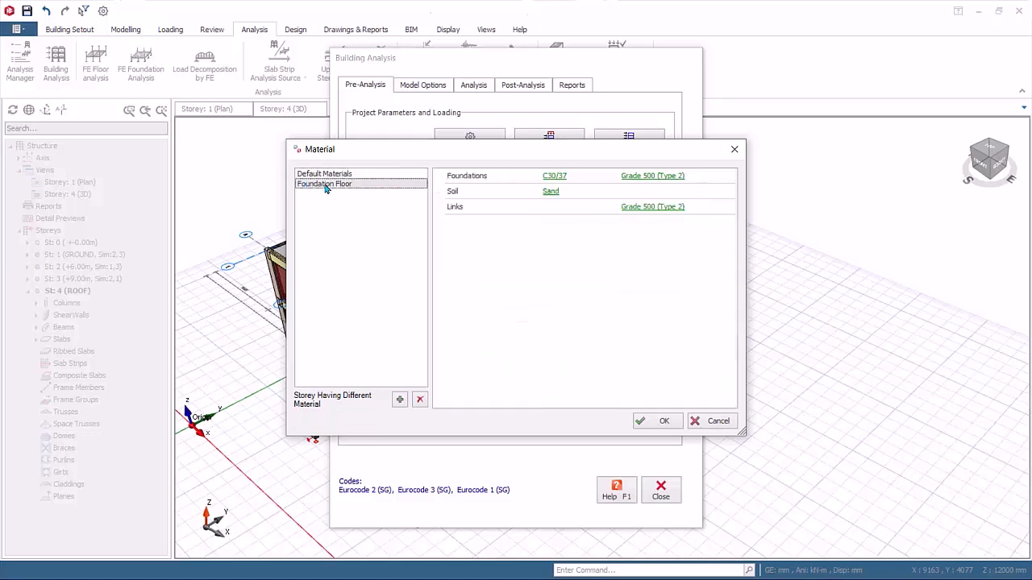
pyautogui.moveTo(403, 190)
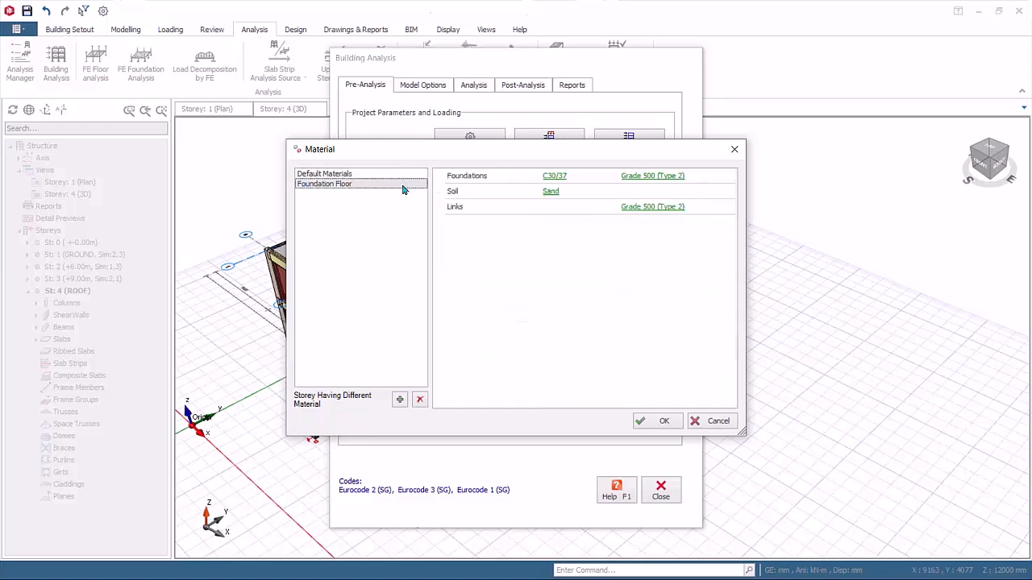
pyautogui.moveTo(400, 200)
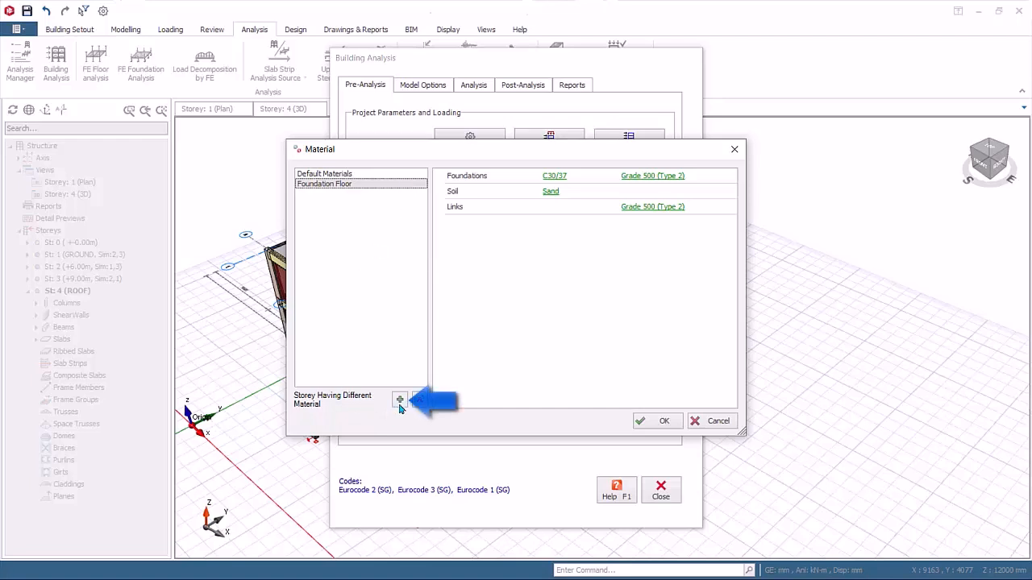
pyautogui.click(400, 400)
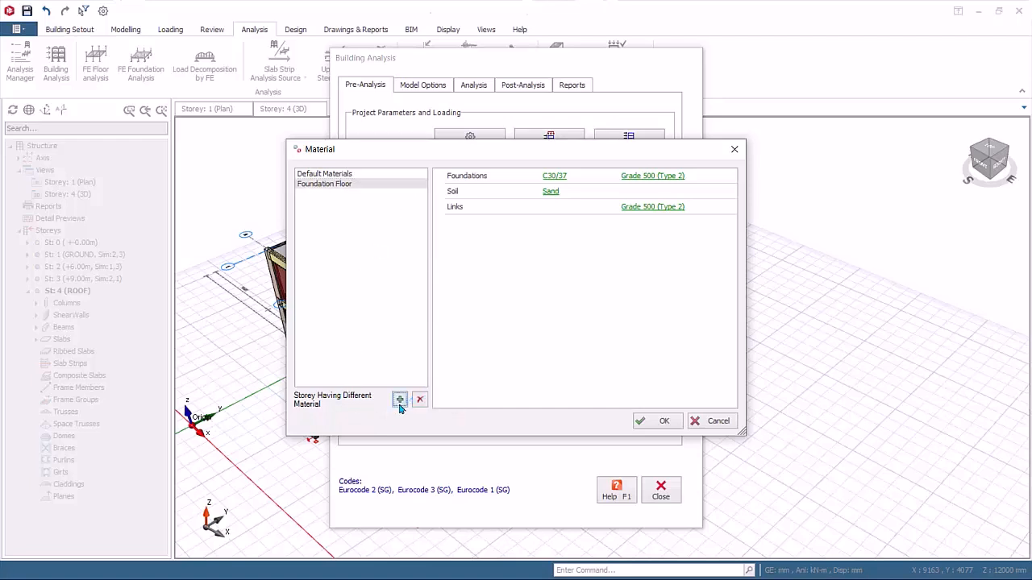
pyautogui.click(400, 399)
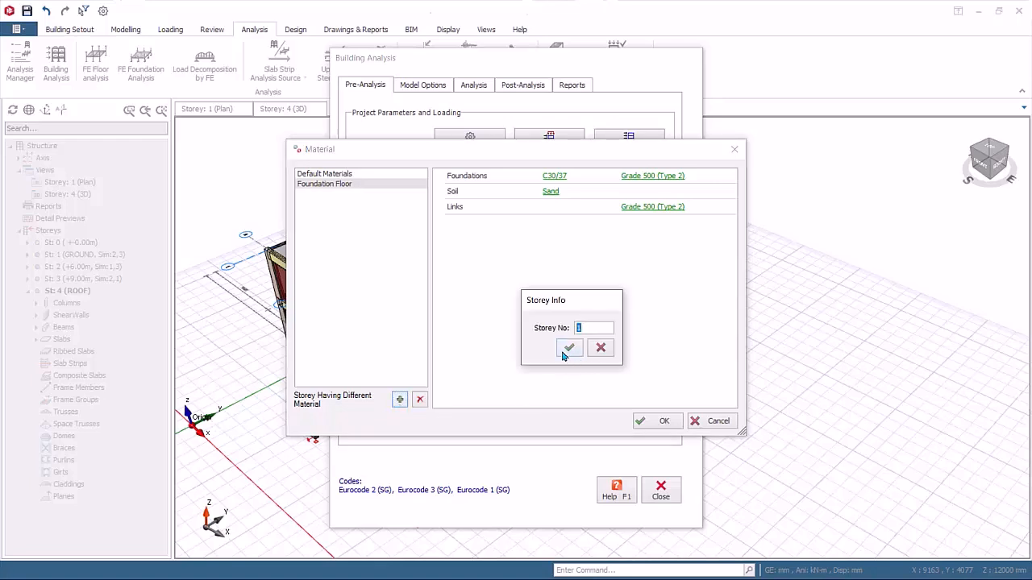
pyautogui.click(569, 349)
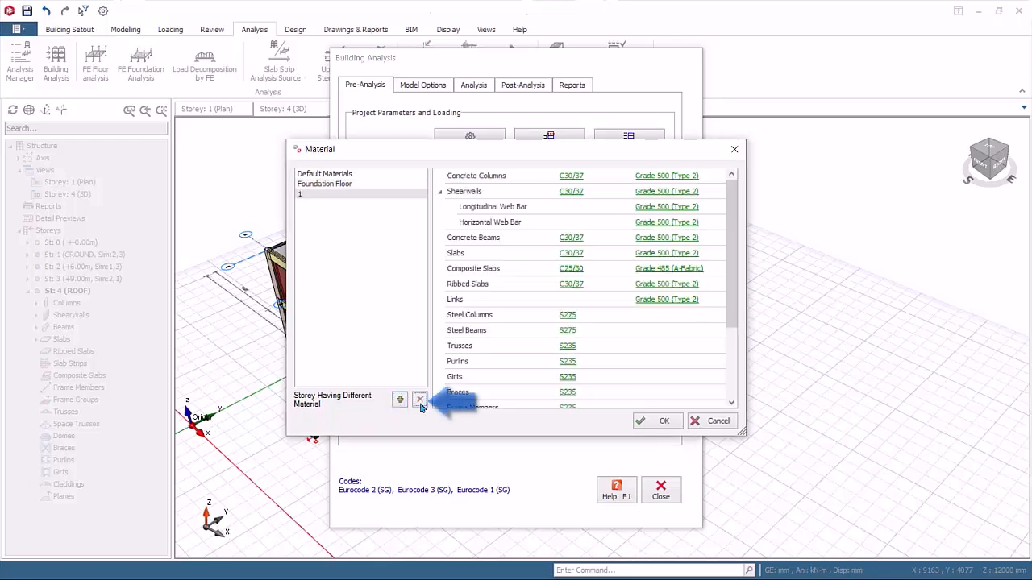
pyautogui.click(419, 400)
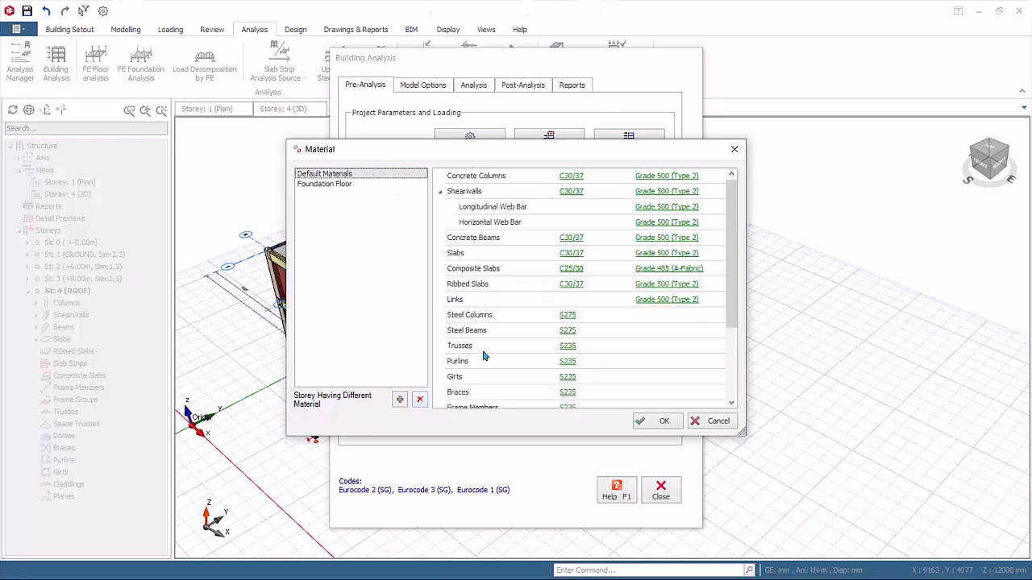
pyautogui.moveTo(729, 332)
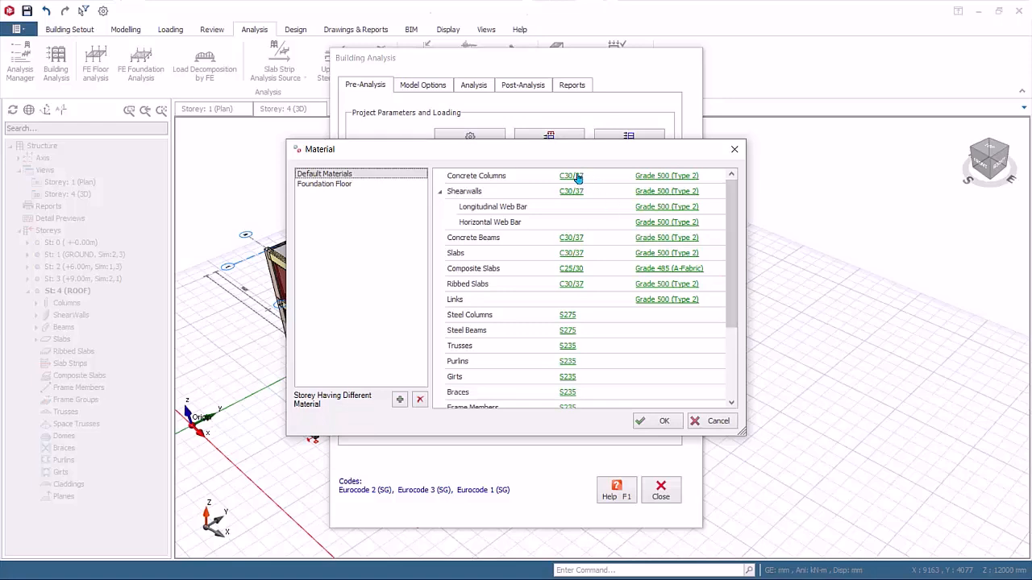
pyautogui.click(571, 175)
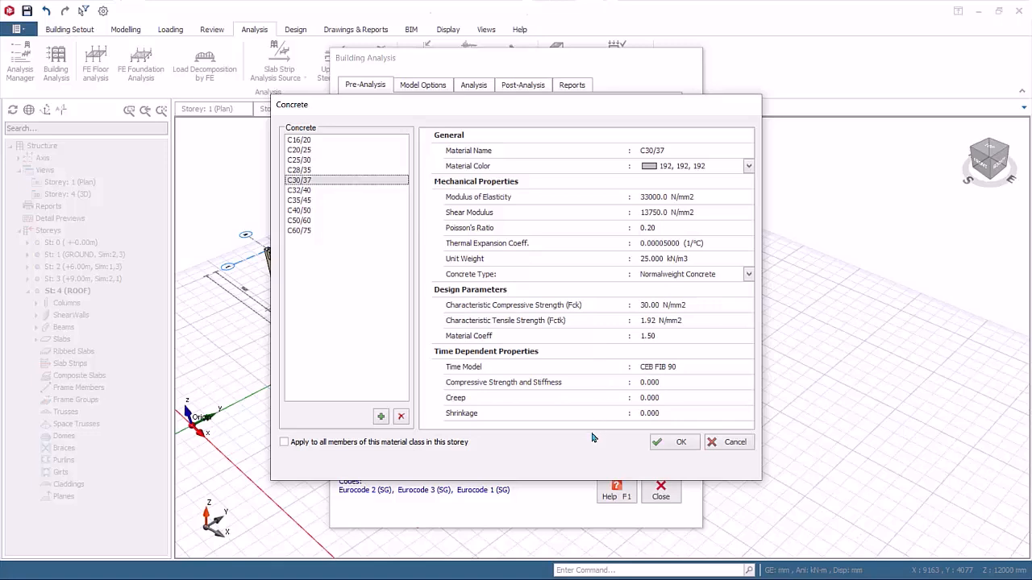
pyautogui.moveTo(588, 445)
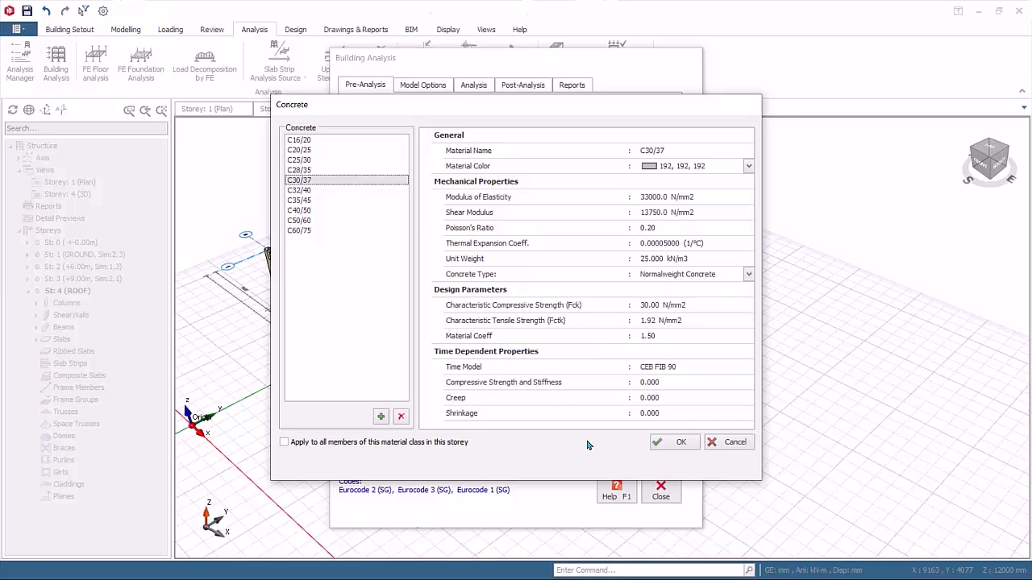
pyautogui.moveTo(381, 416)
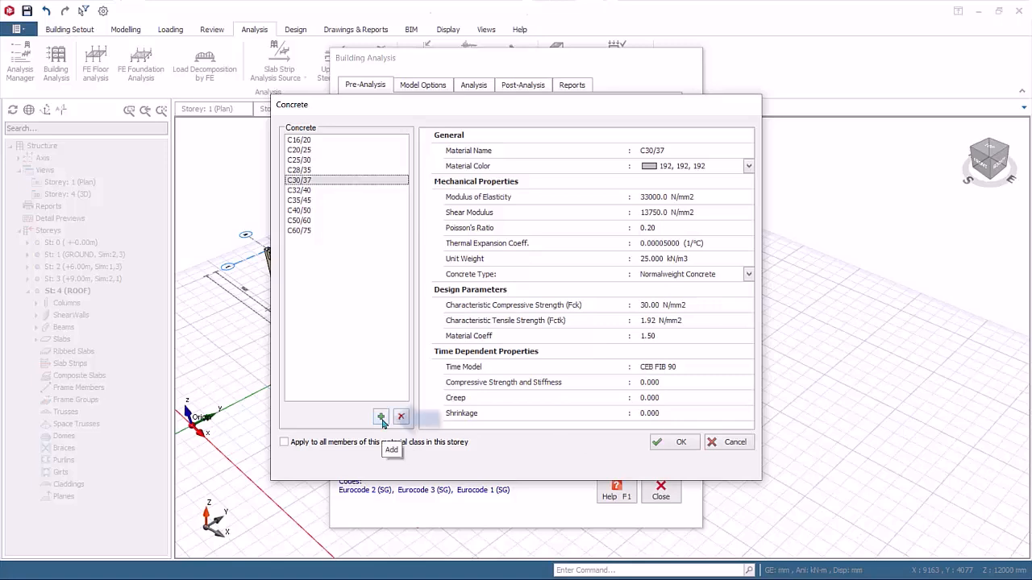
pyautogui.click(381, 418)
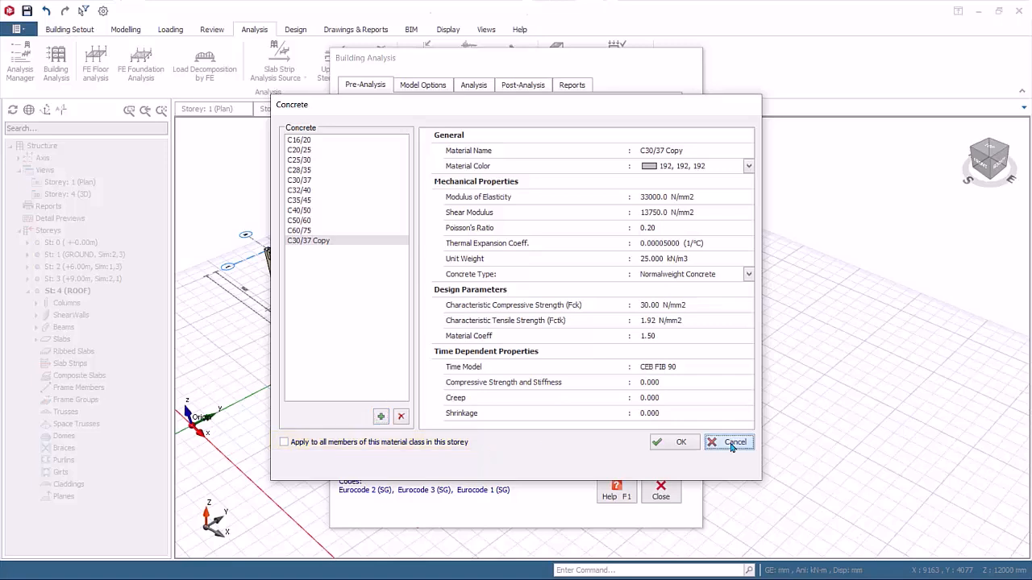
pyautogui.click(735, 442)
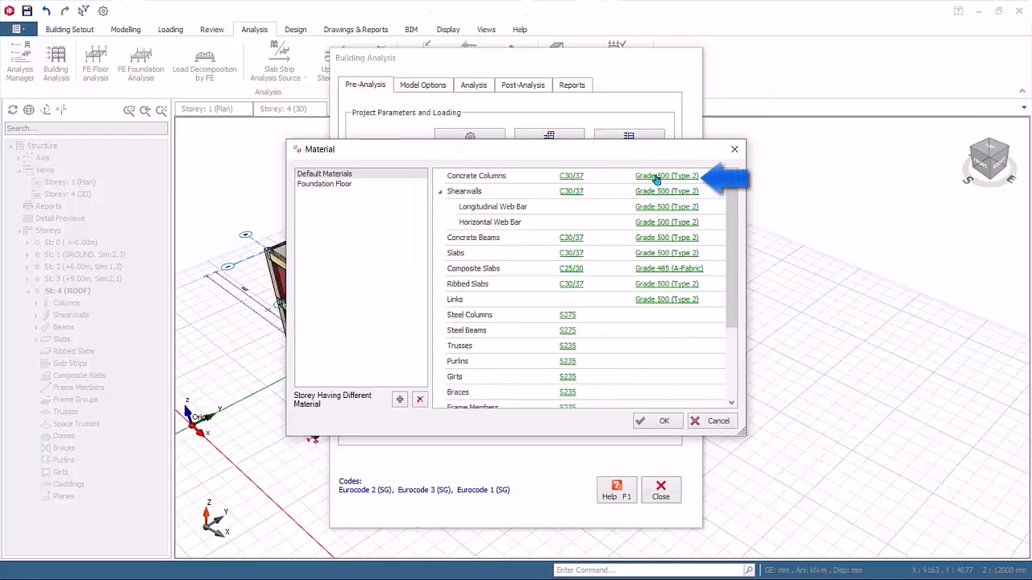
# Open the Grade 500 (Type 2) rebar properties for columns and its rebar diameter table
pyautogui.click(668, 176)
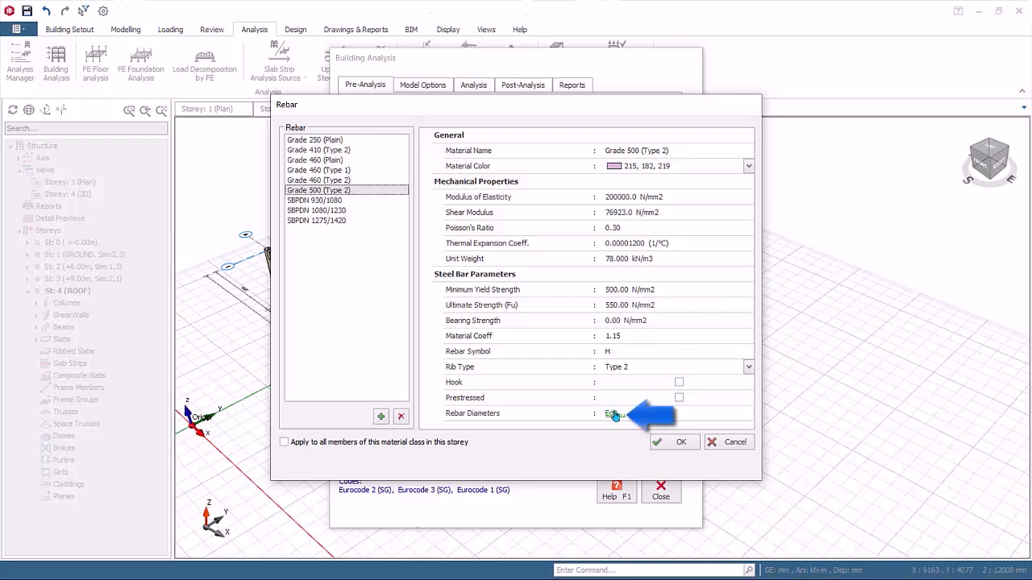
pyautogui.click(614, 412)
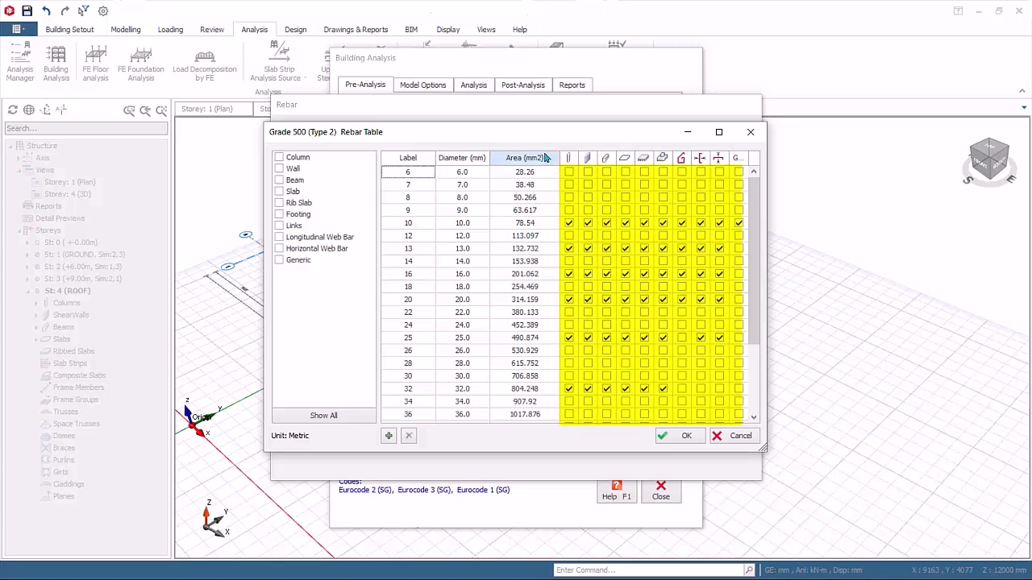
# Review the rebar table and filter the diameters to those allowed for columns
pyautogui.click(569, 171)
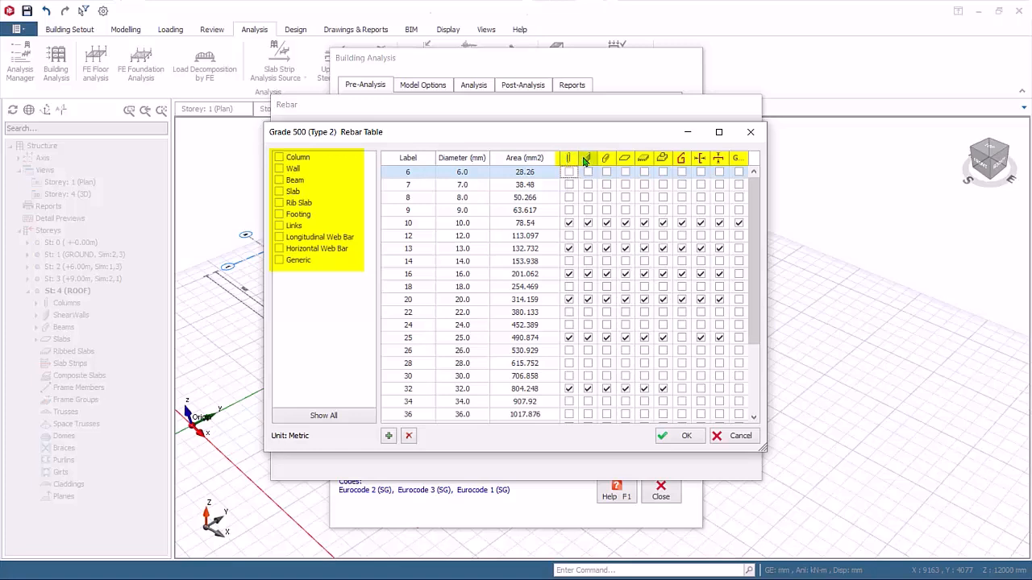
pyautogui.moveTo(586, 158)
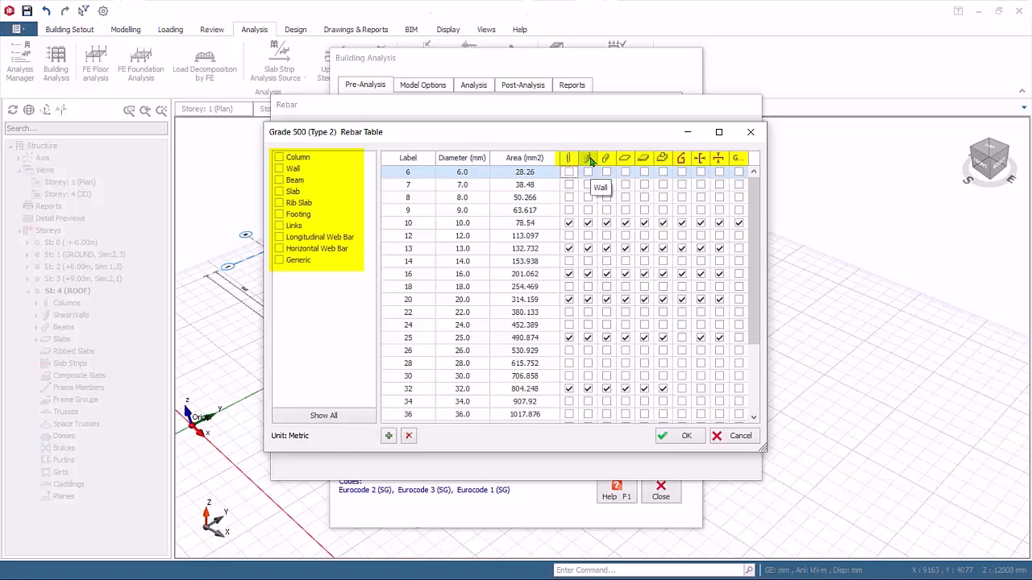
pyautogui.moveTo(606, 158)
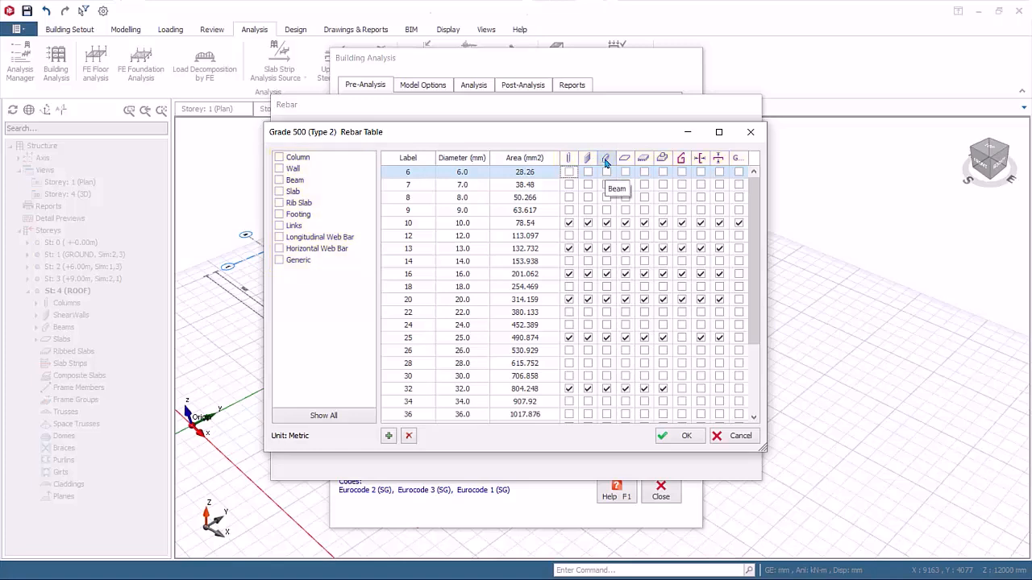
pyautogui.click(700, 158)
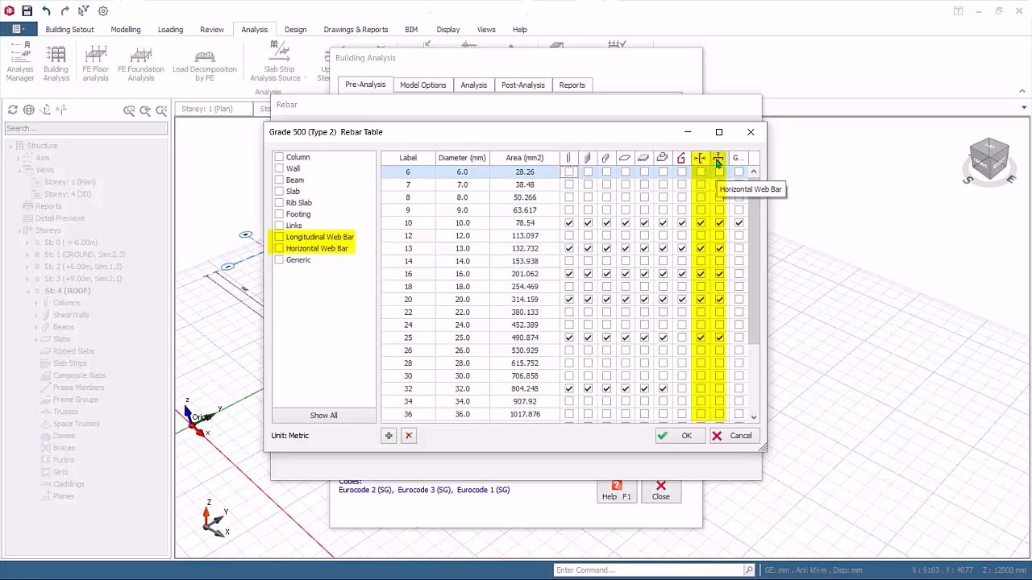
pyautogui.click(298, 260)
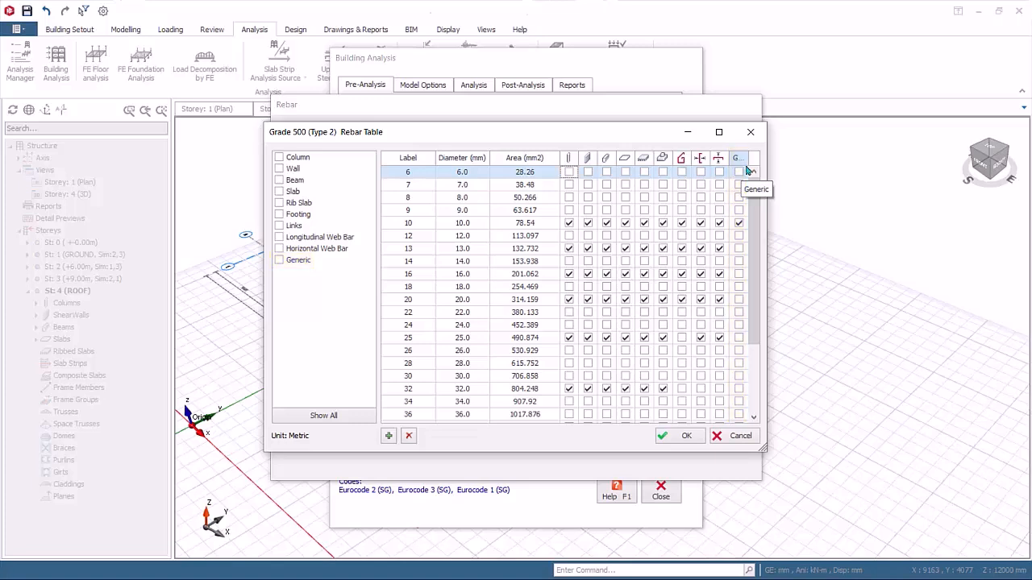
pyautogui.moveTo(775, 178)
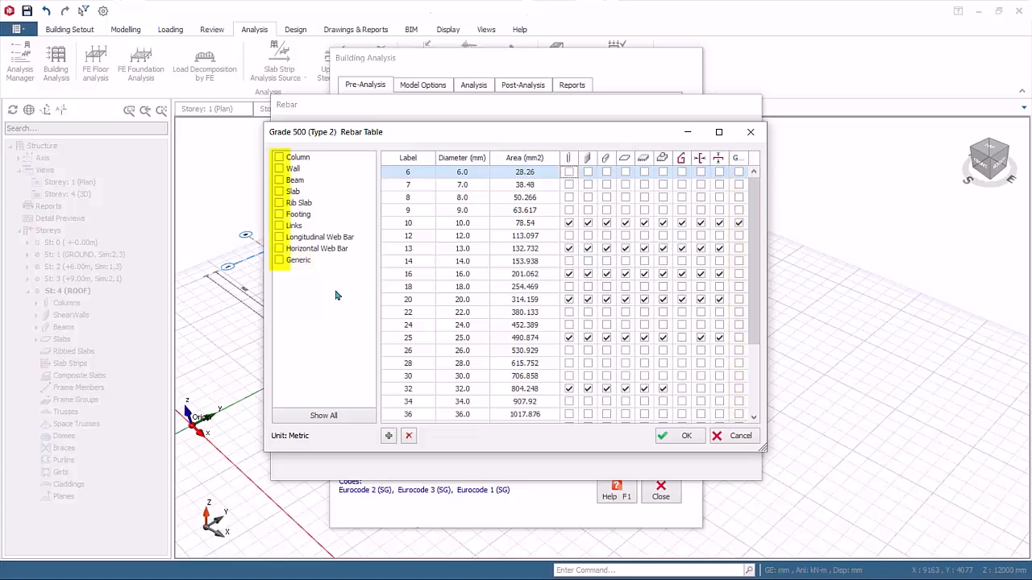
pyautogui.click(279, 157)
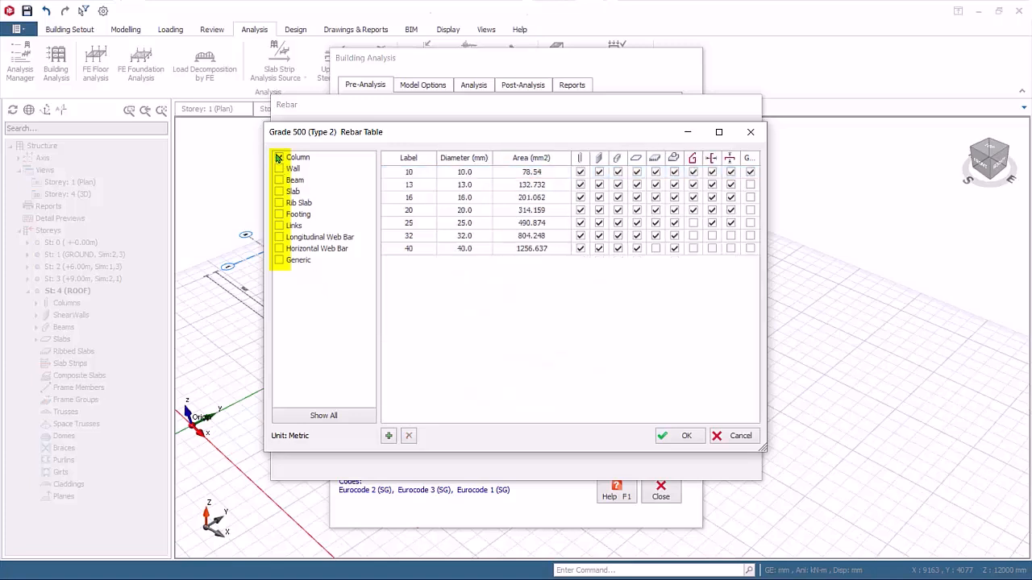
pyautogui.click(277, 158)
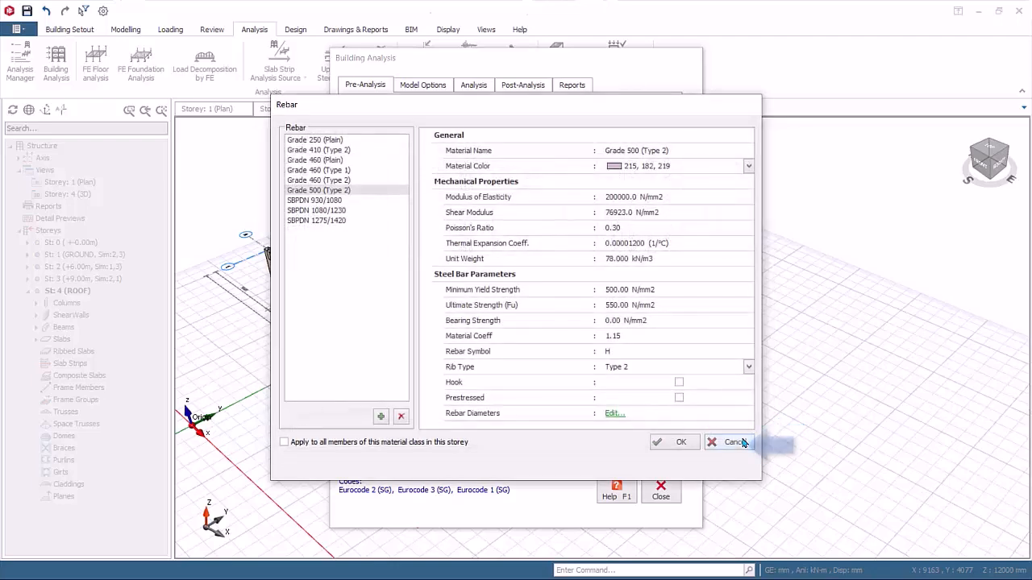
# Cancel the Rebar Table, Rebar and Material dialogs, leaving everything unchanged
pyautogui.click(734, 441)
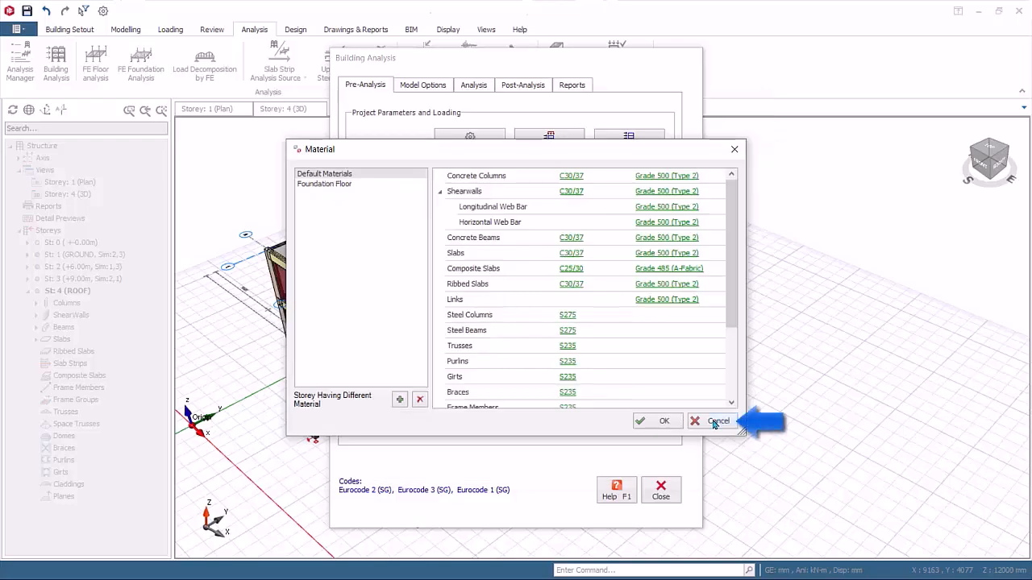
pyautogui.click(715, 421)
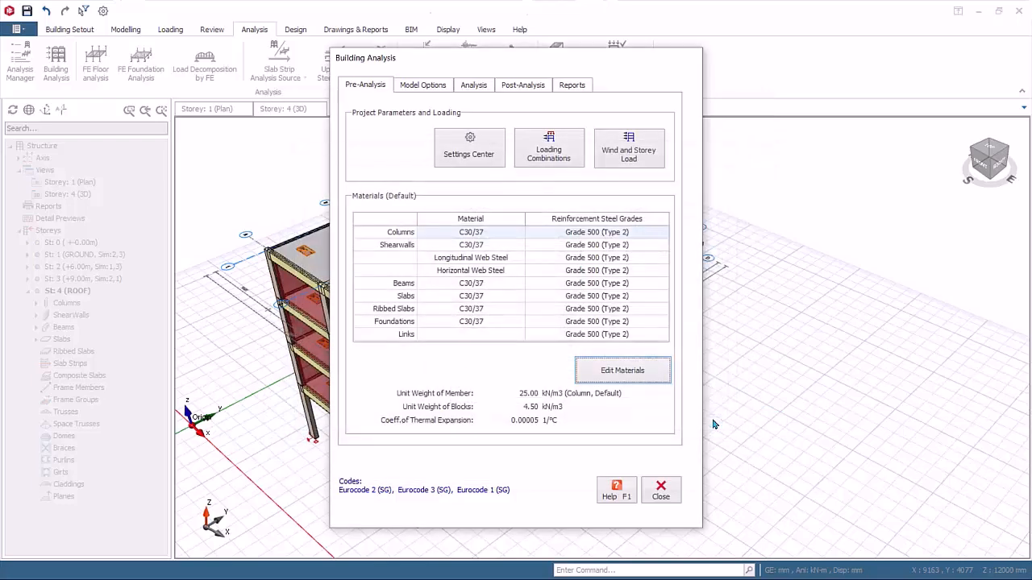
pyautogui.click(661, 486)
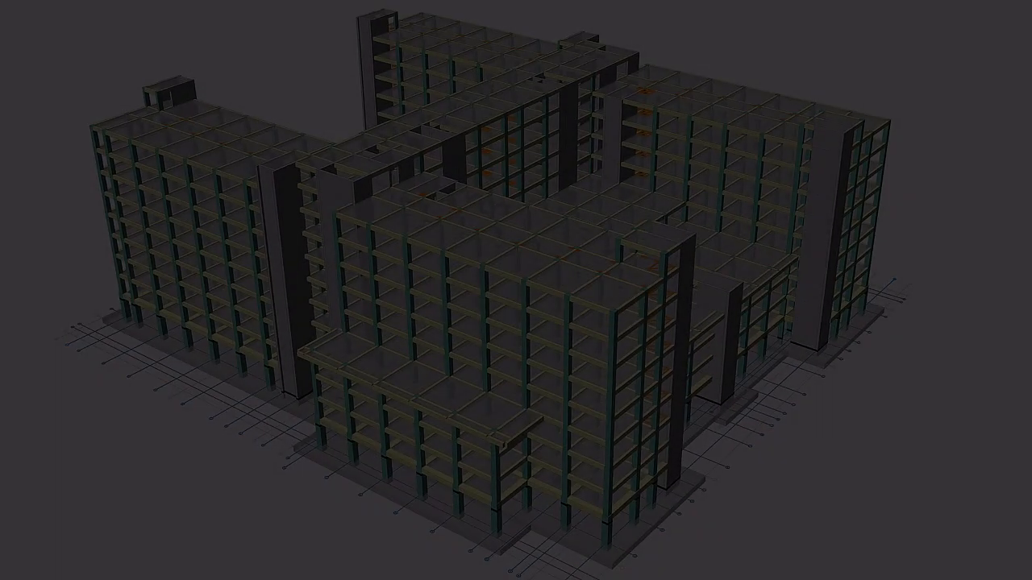